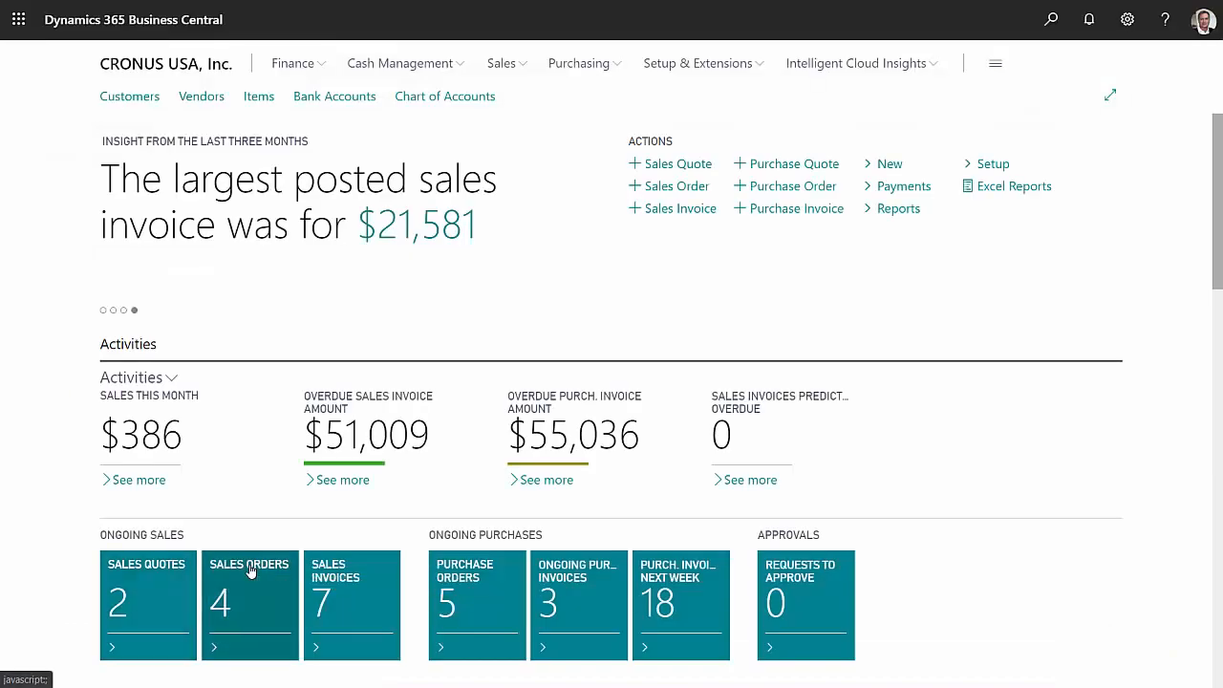
# Show the Sales Orders list from the Ongoing Sales tile on the role center
pyautogui.click(248, 602)
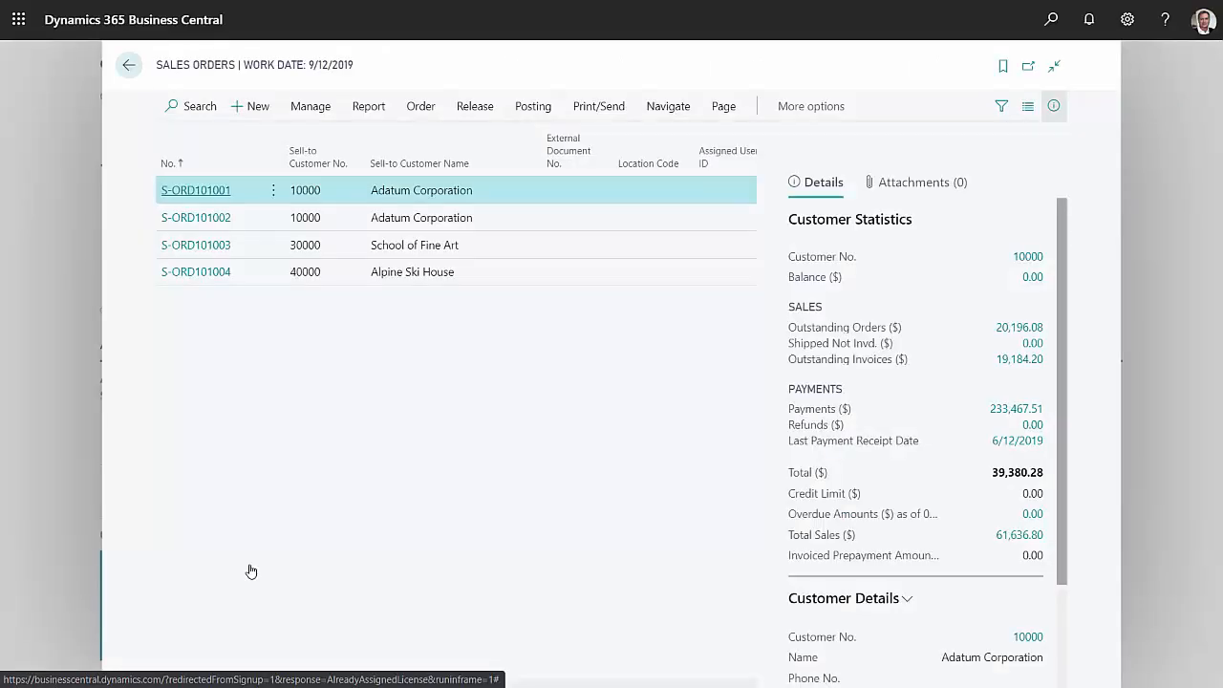
pyautogui.moveTo(279, 520)
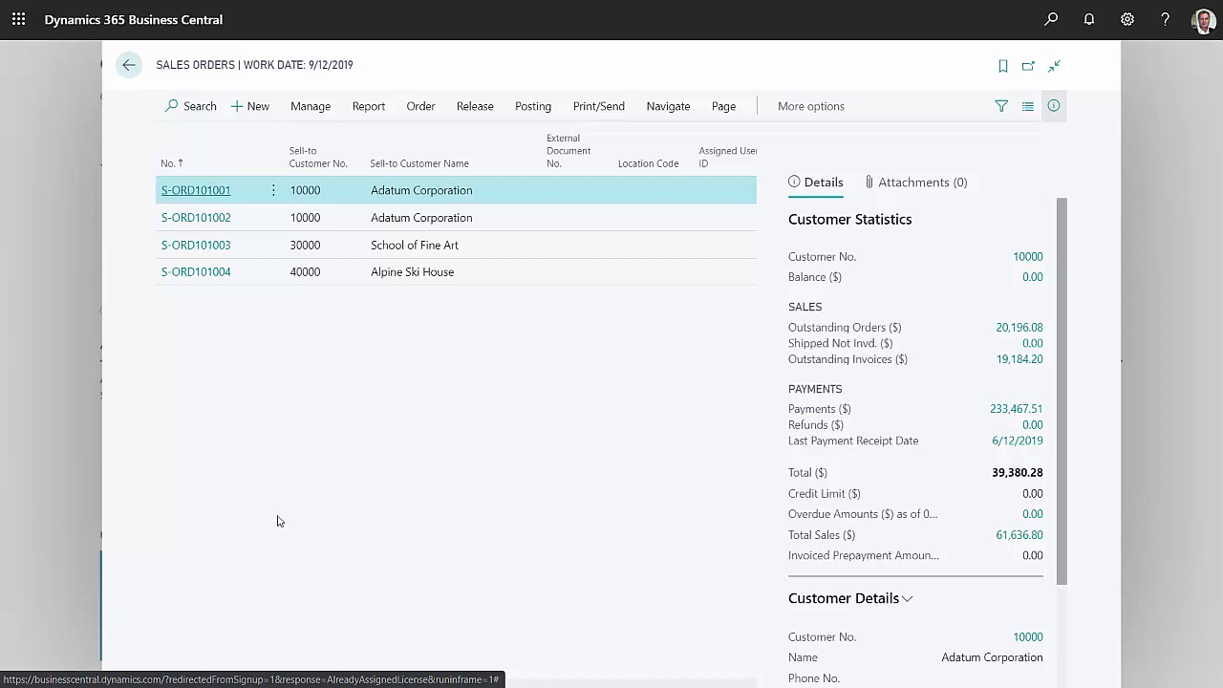
pyautogui.moveTo(258, 107)
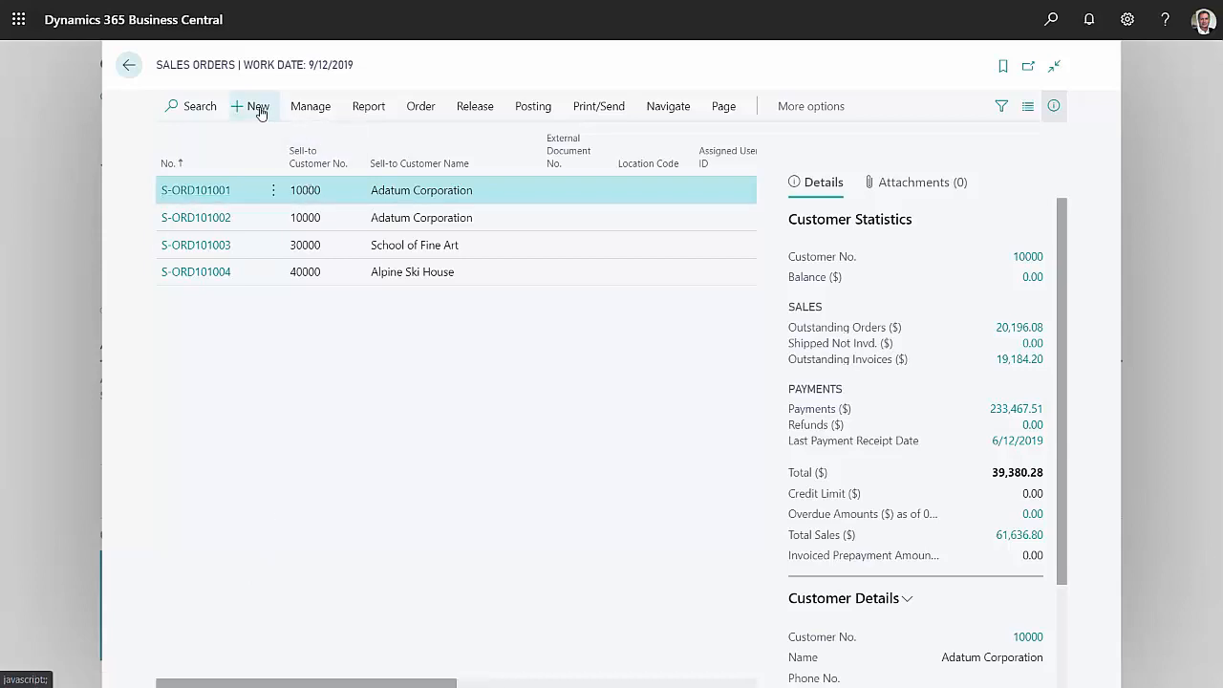
# Start a new sales order and set its customer to Alpine Ski House
pyautogui.click(252, 107)
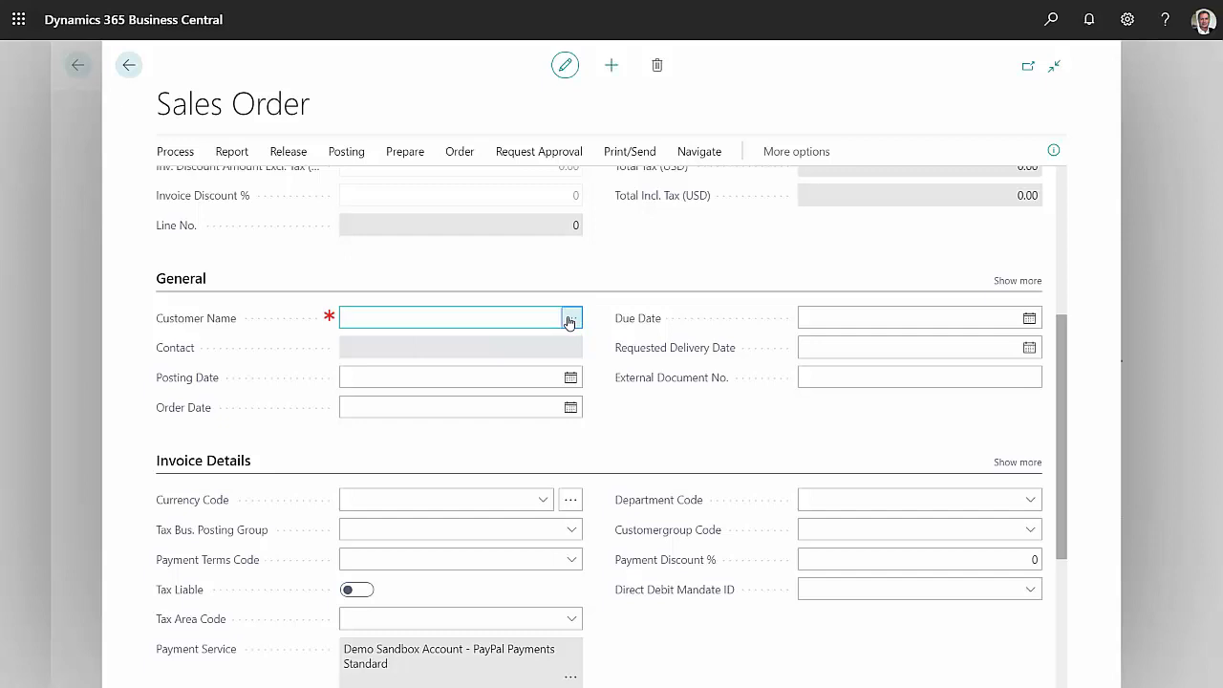
pyautogui.click(569, 317)
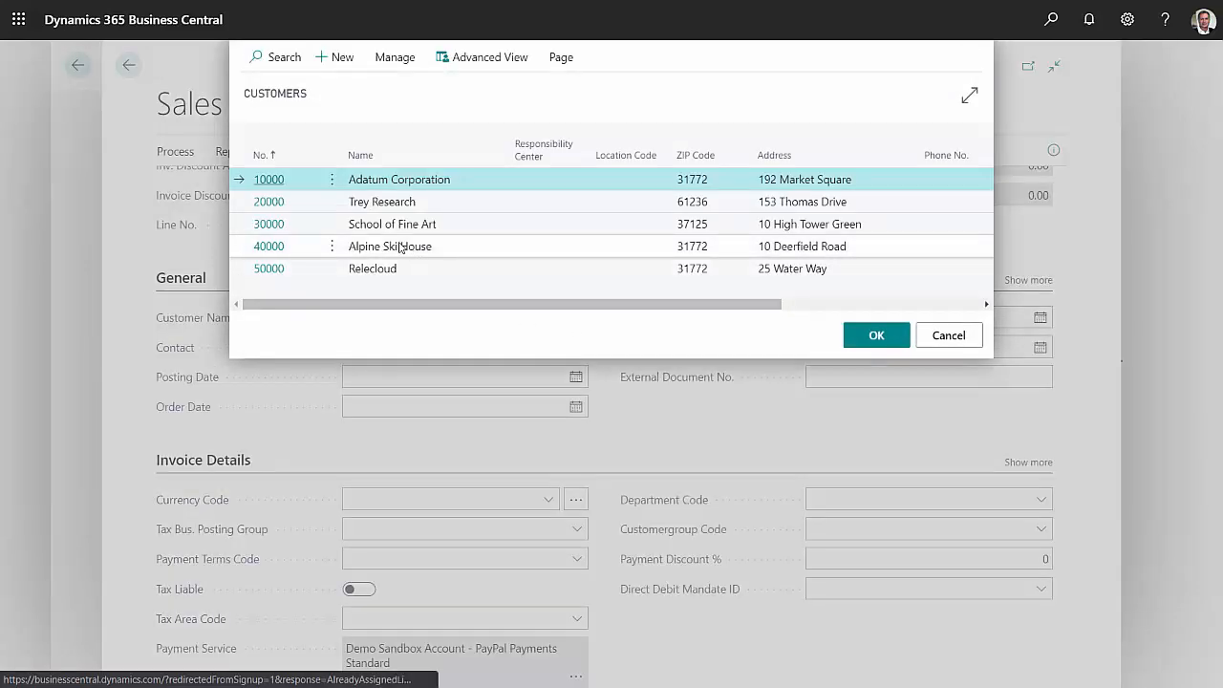
pyautogui.click(390, 244)
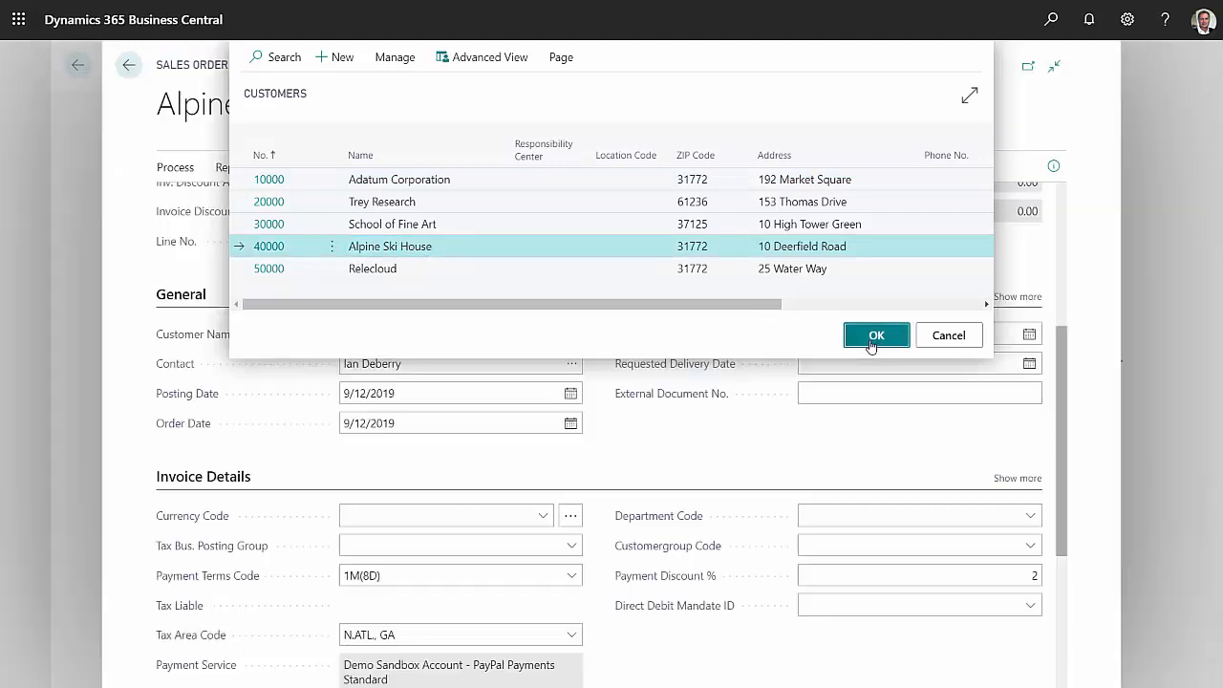
pyautogui.click(875, 334)
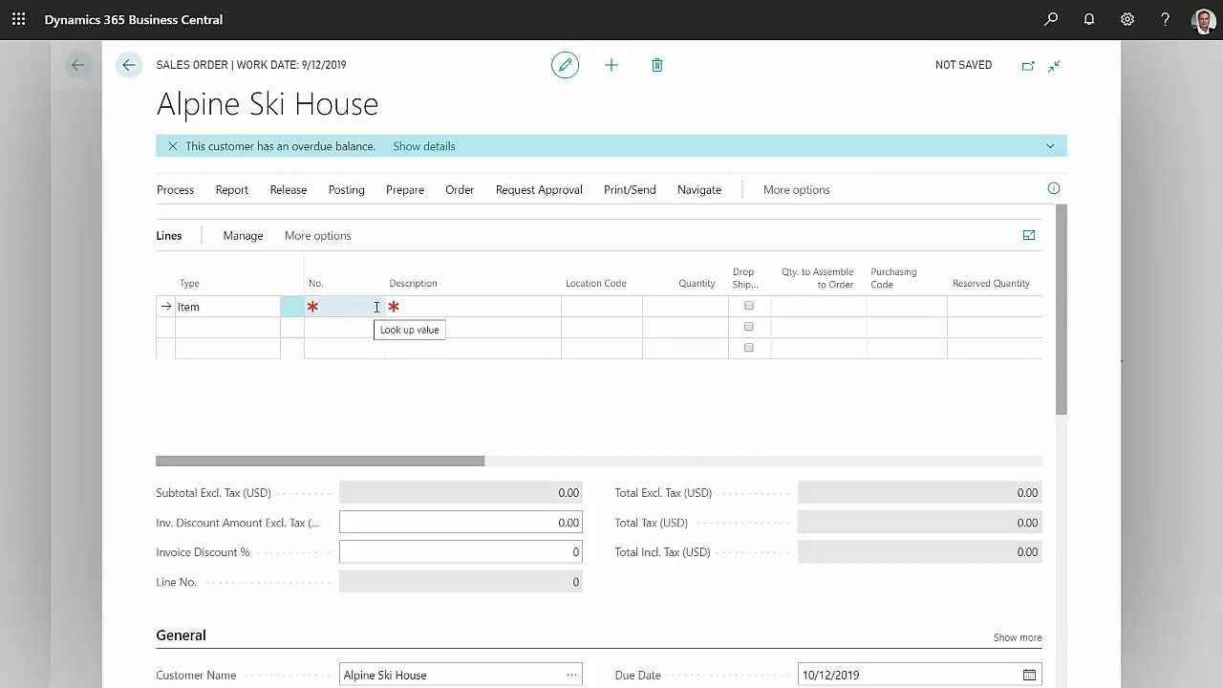
# Add a line for item 1936-S BERLIN Guest Chair, yellow, location MAIN, quantity 5
pyautogui.click(375, 306)
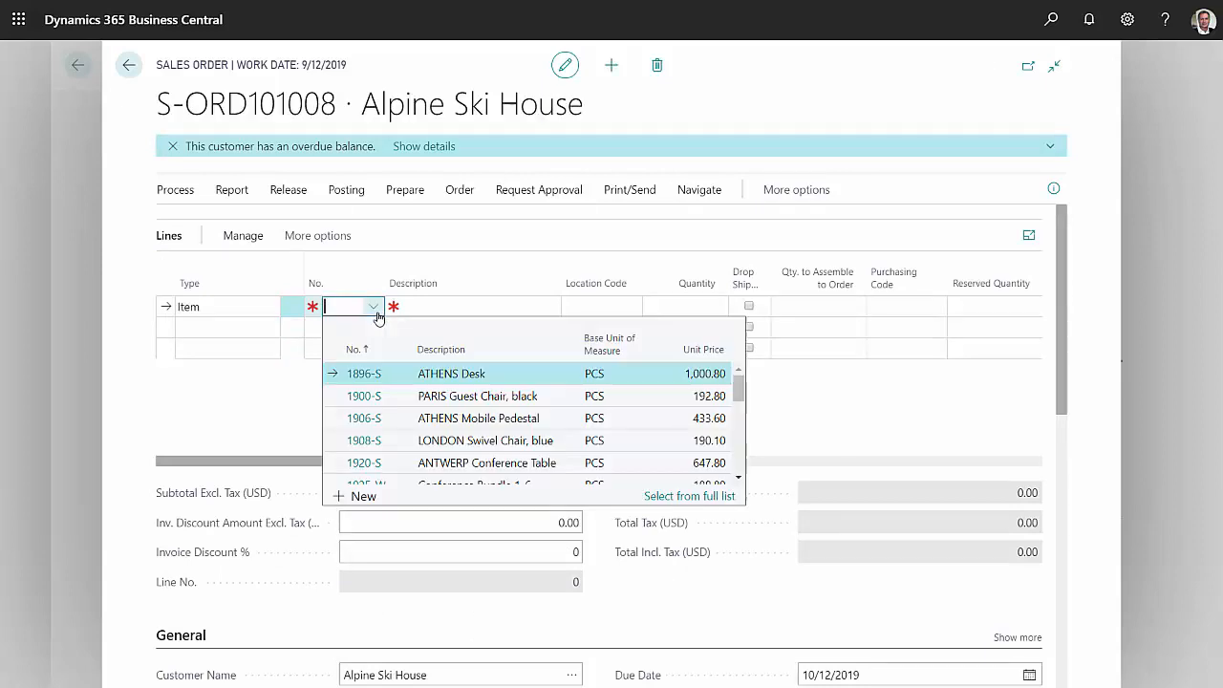
pyautogui.scroll(-3)
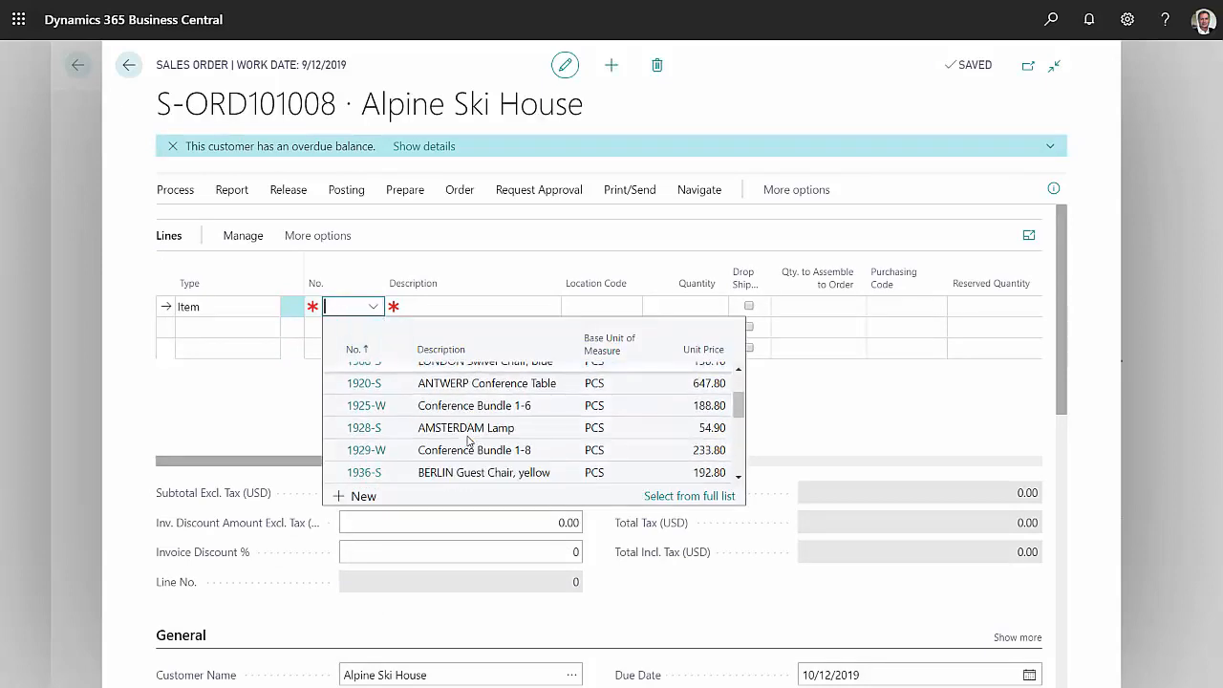
pyautogui.moveTo(474, 478)
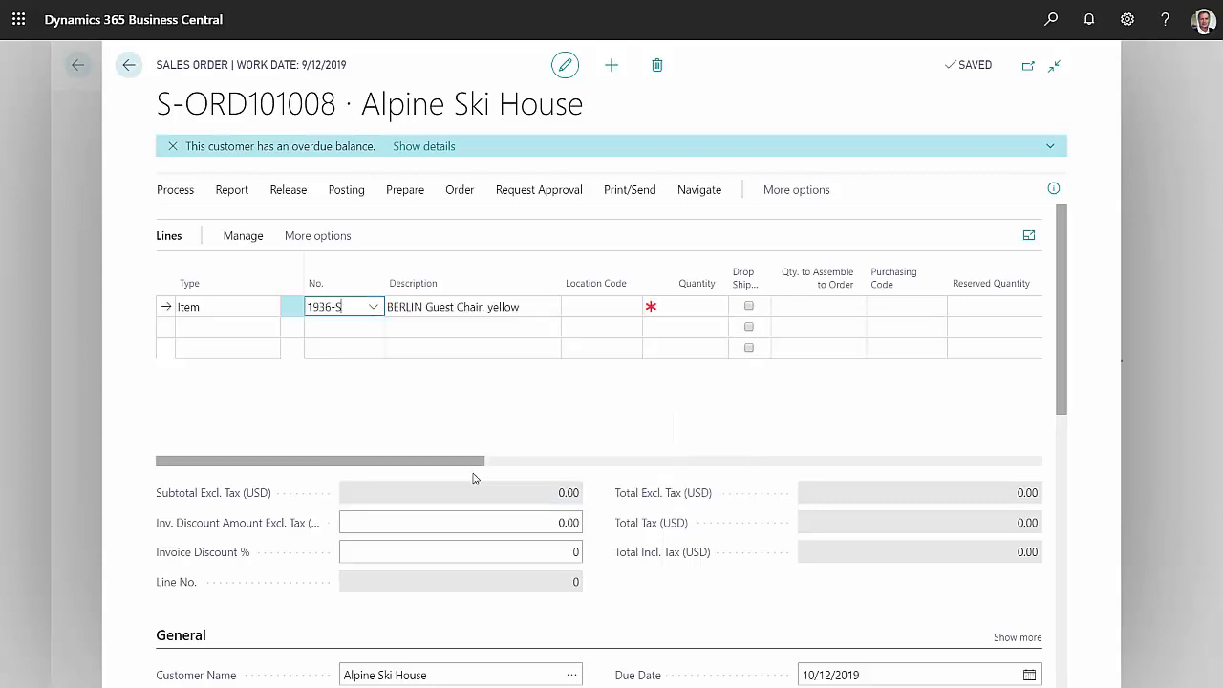
pyautogui.click(631, 306)
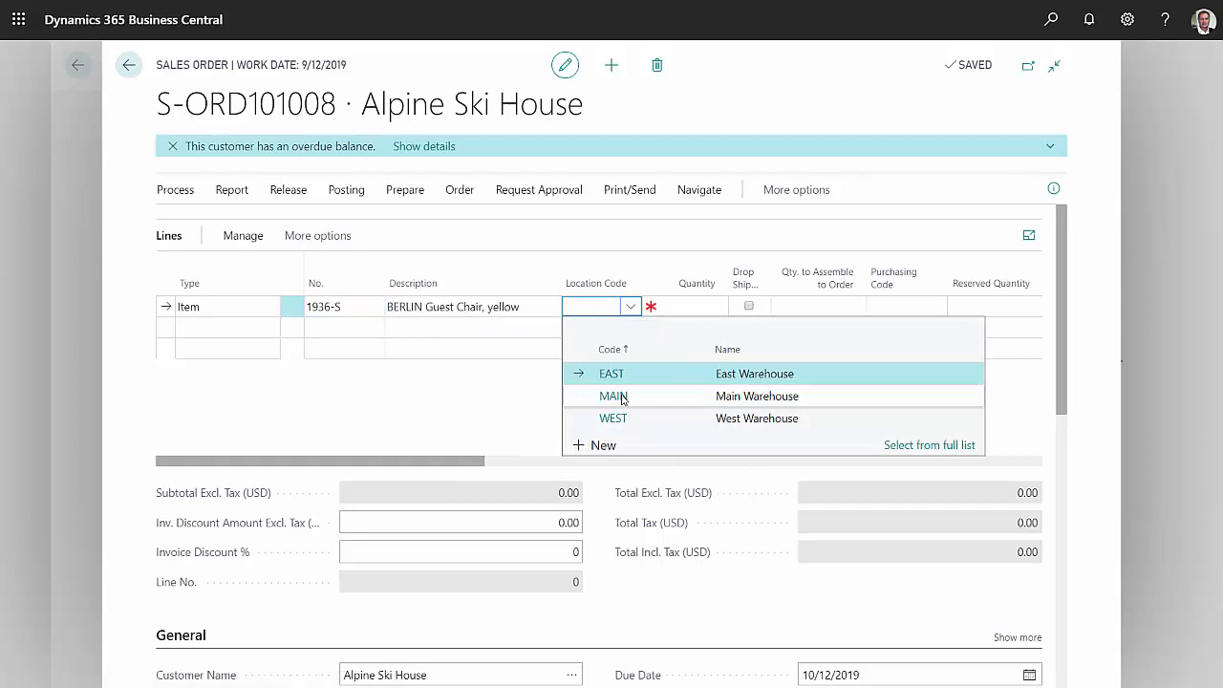
pyautogui.click(614, 396)
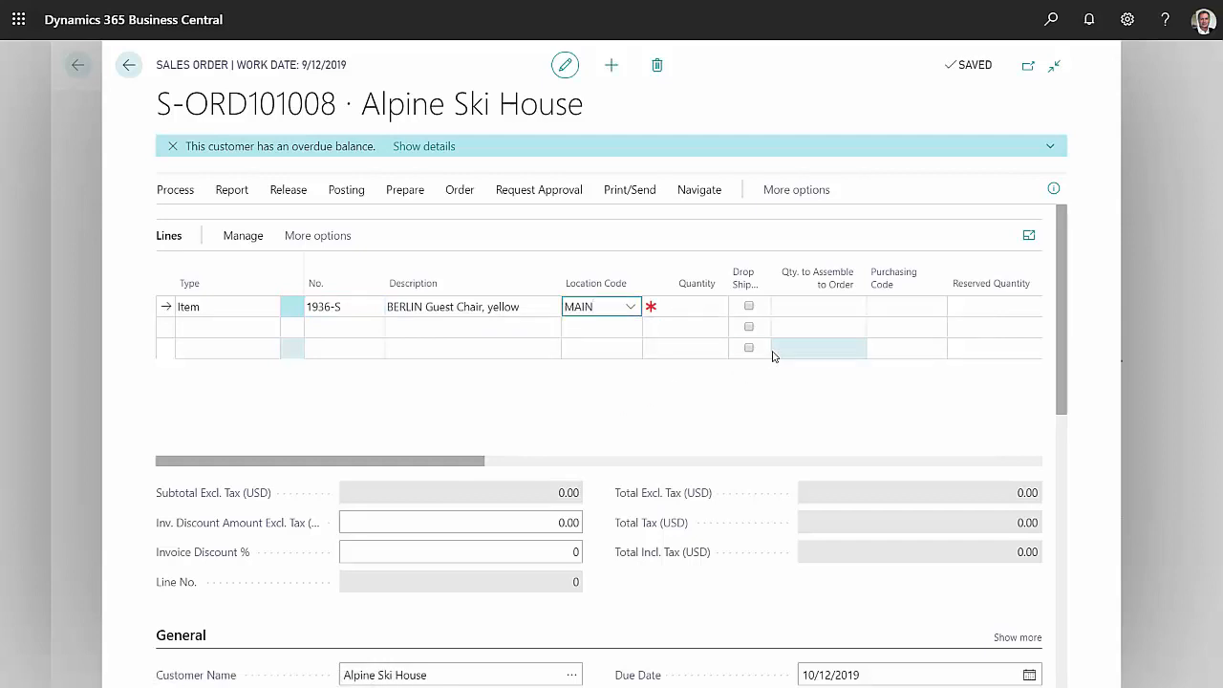
pyautogui.click(692, 306)
pyautogui.write('5')
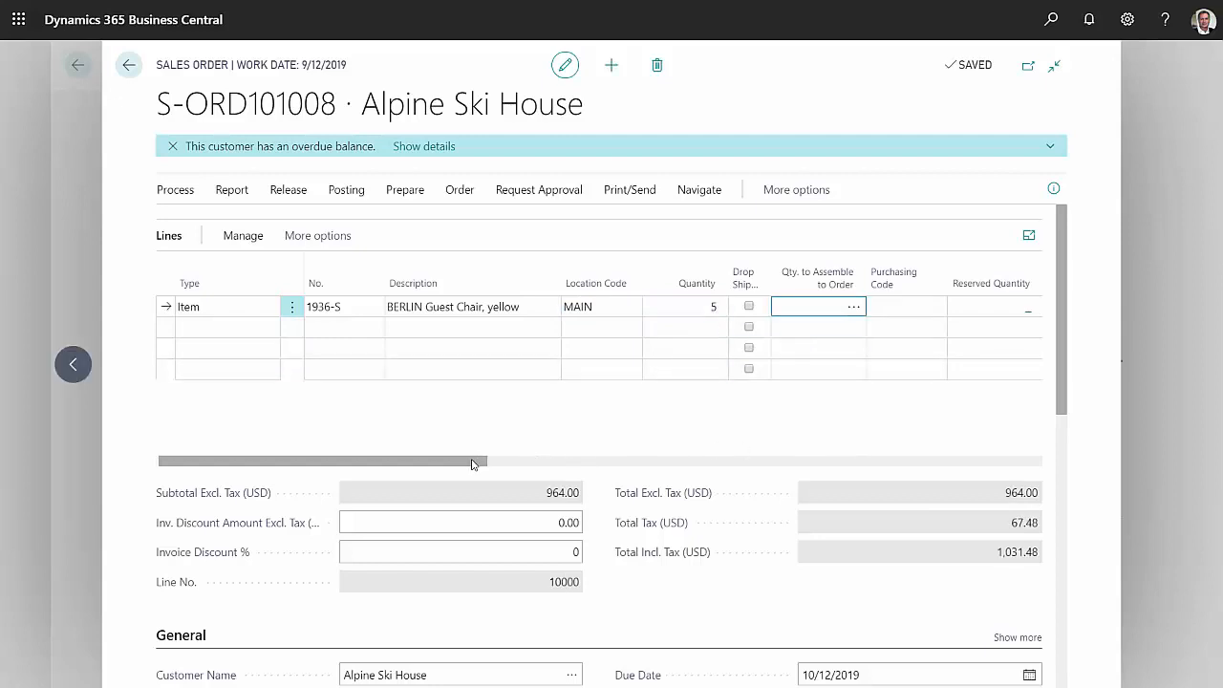
pyautogui.moveTo(468, 461); pyautogui.dragTo(573, 460)
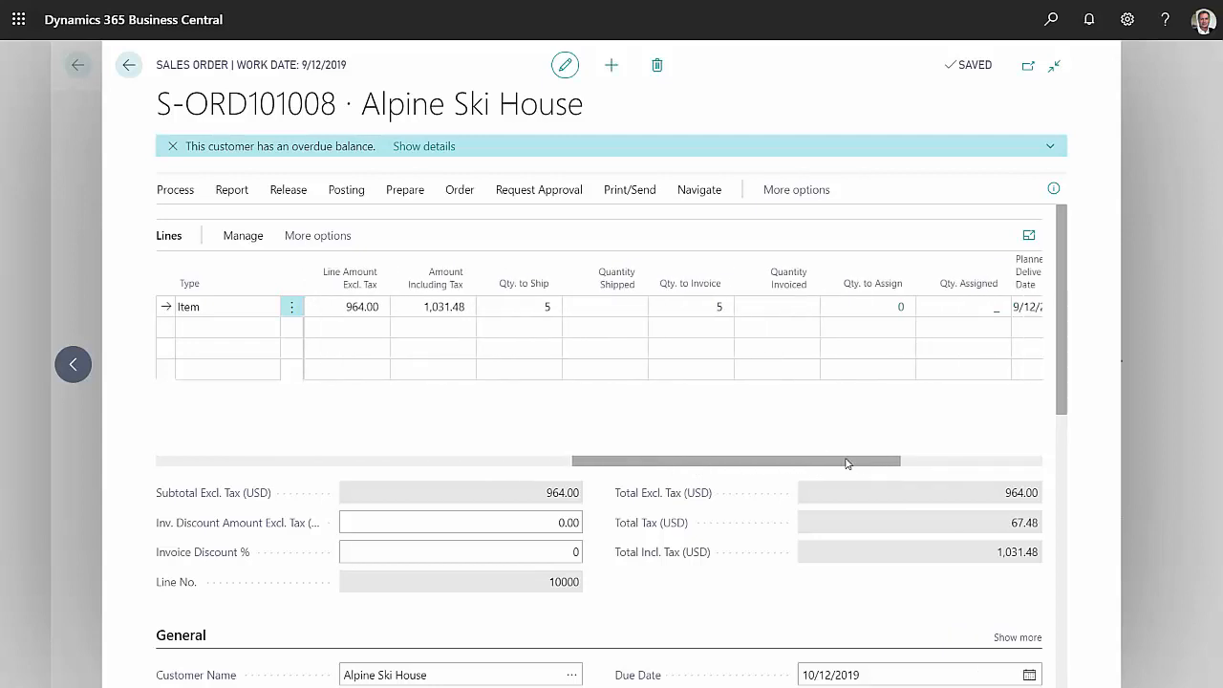
pyautogui.moveTo(716, 426)
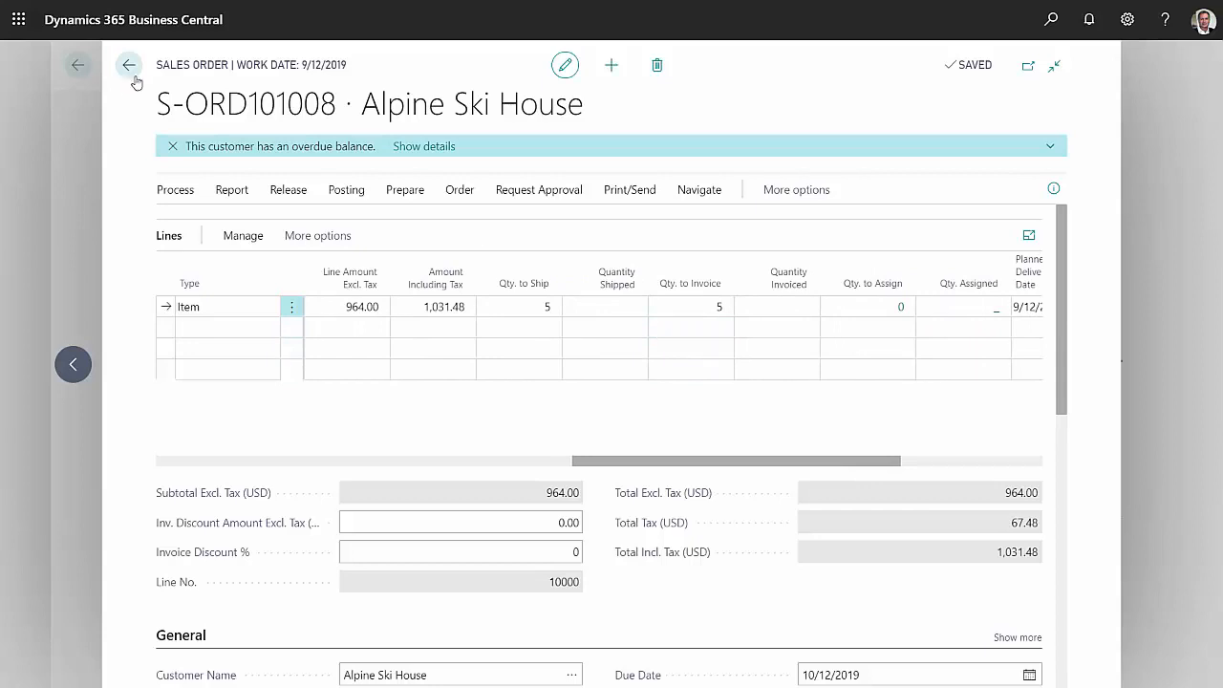
# Return to the sales order list and reopen order S-ORD101008
pyautogui.click(130, 65)
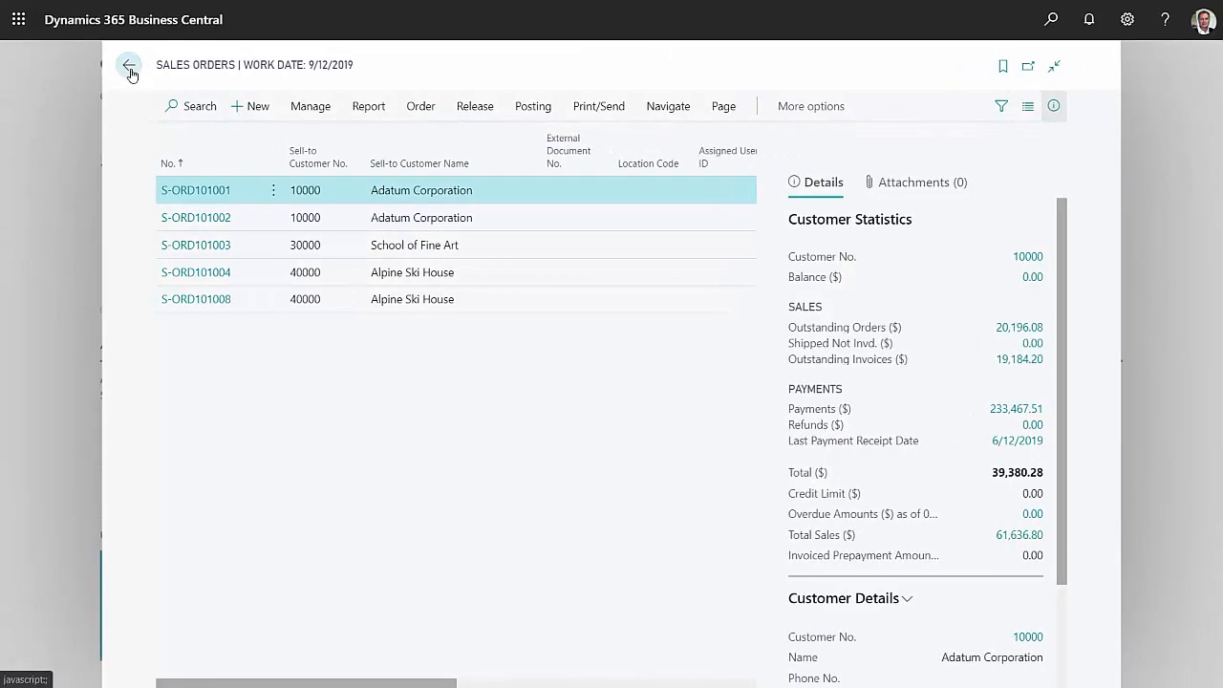
pyautogui.click(194, 298)
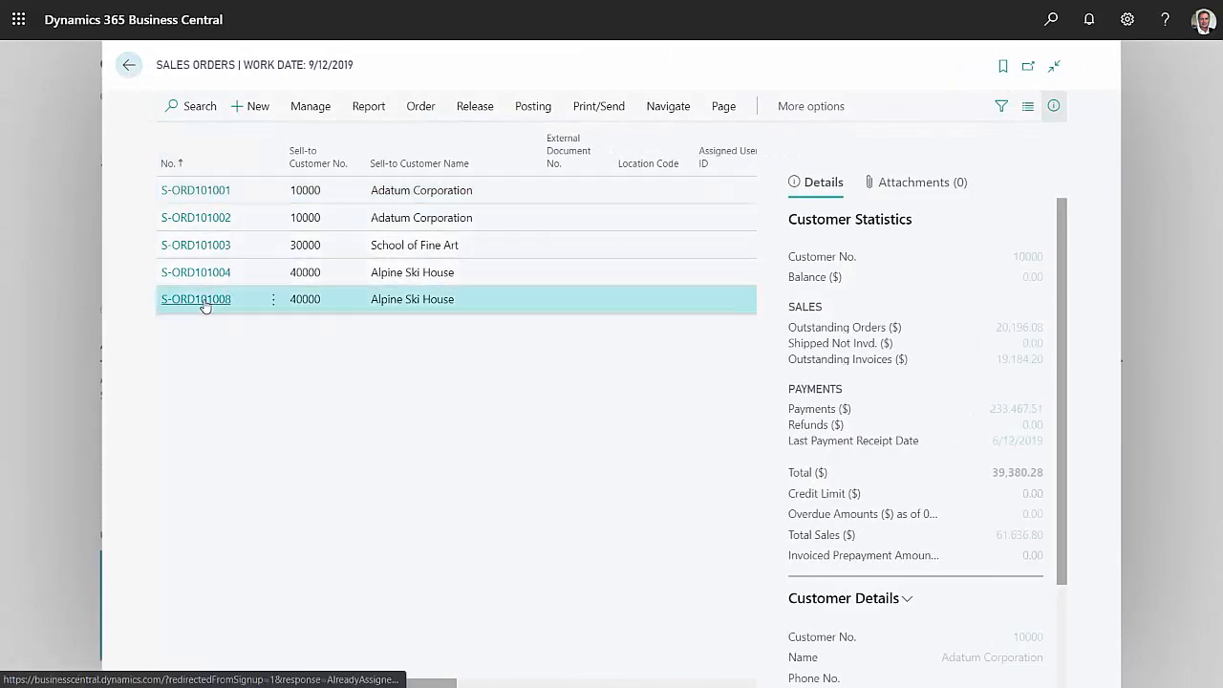
pyautogui.click(195, 298)
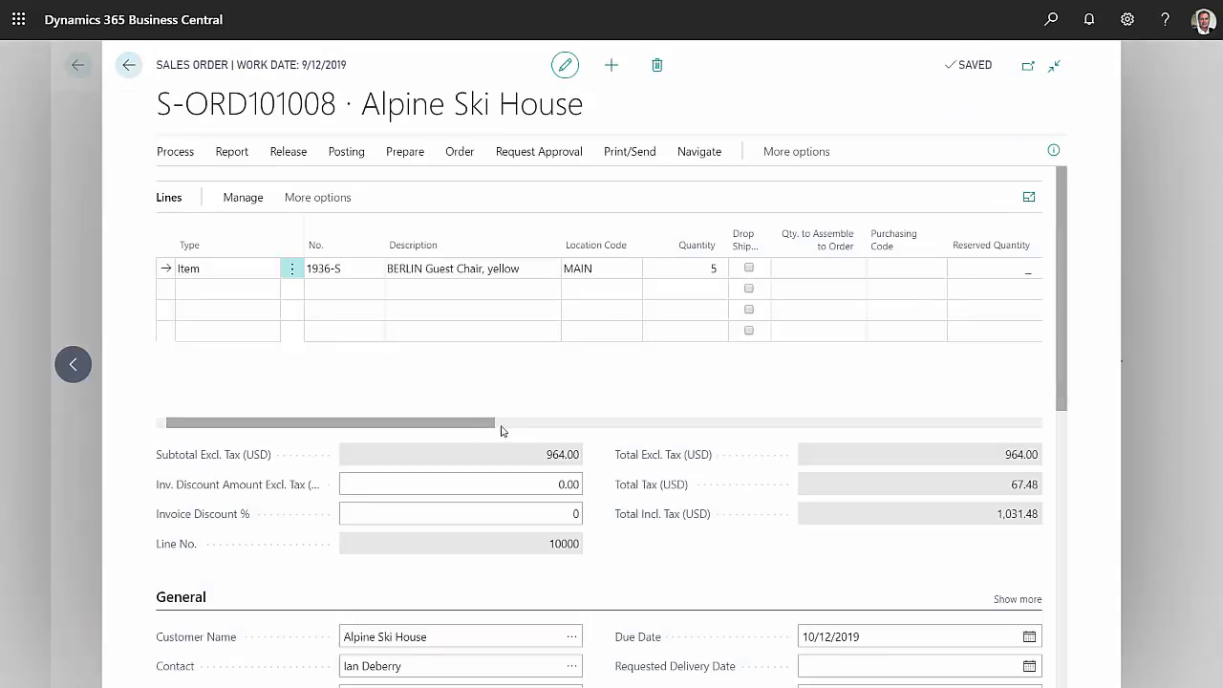
# Review the order's line details and show its Posting actions
pyautogui.hscroll(3)
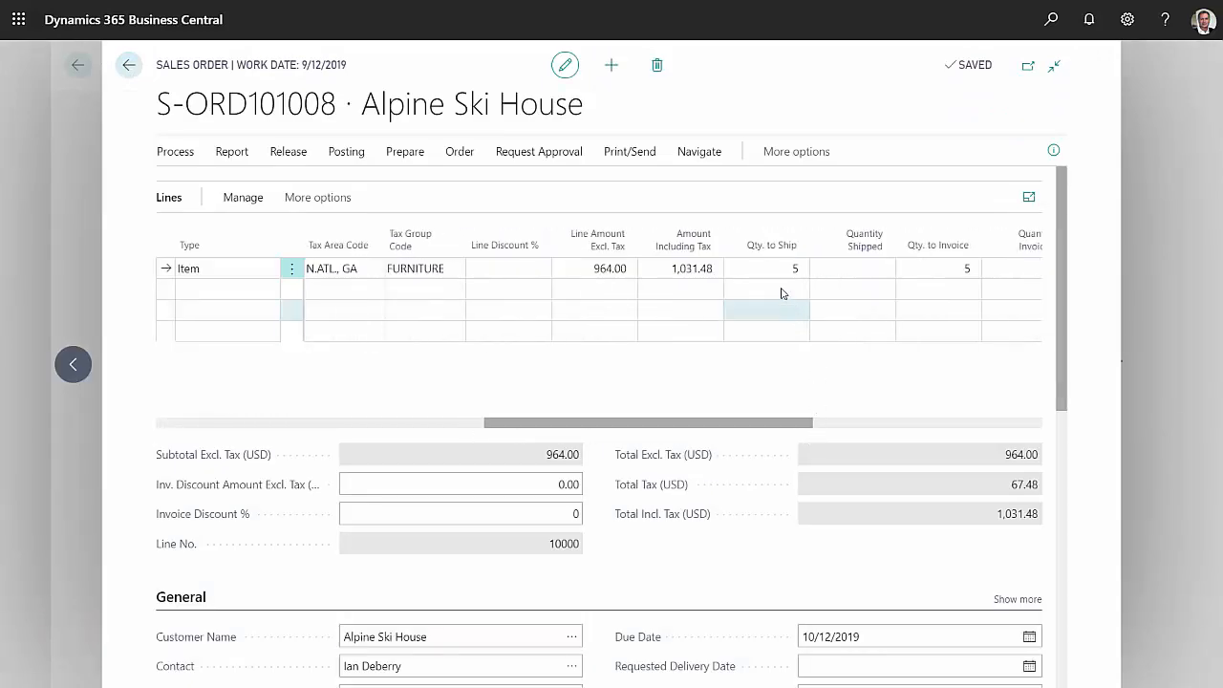
pyautogui.click(936, 267)
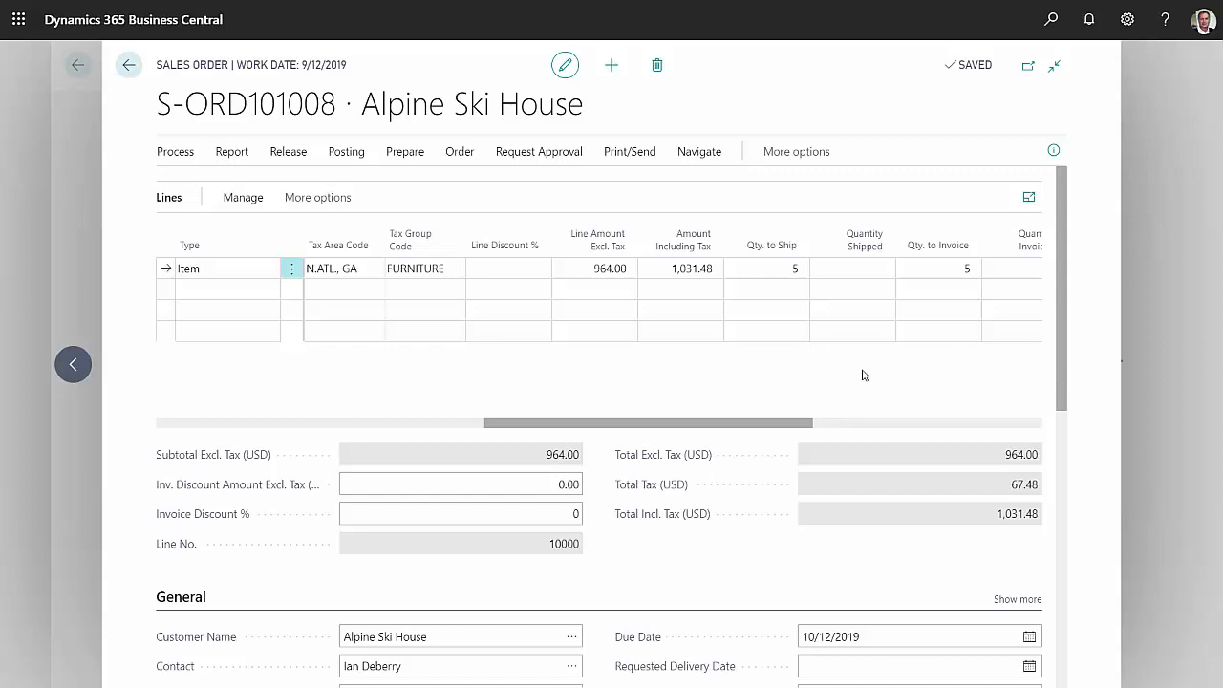
pyautogui.click(346, 151)
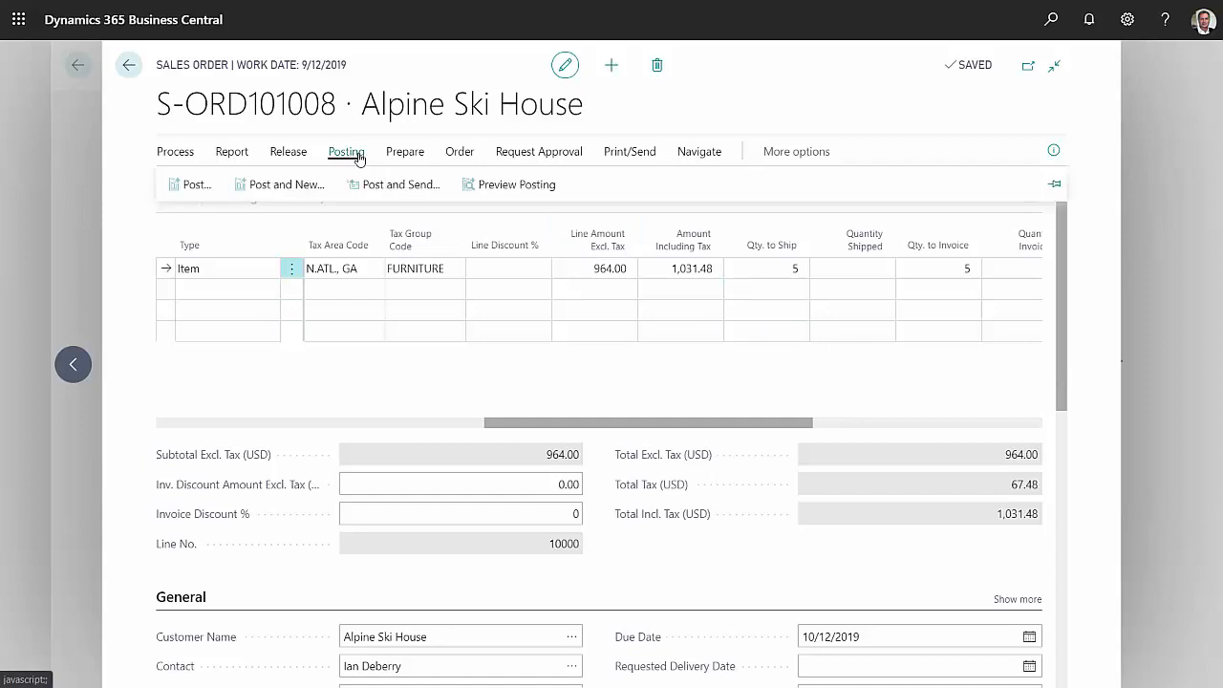
# Post order S-ORD101008 with Ship and Invoice and view posted invoice PS-INV103219
pyautogui.click(345, 151)
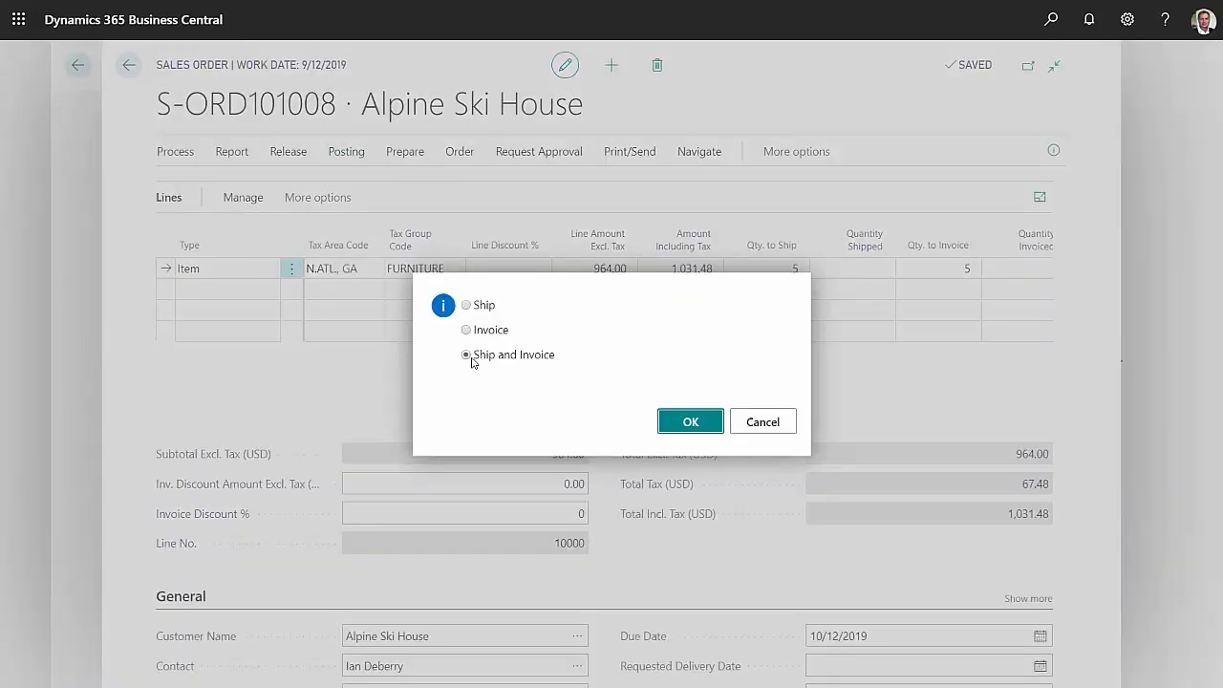
pyautogui.click(690, 421)
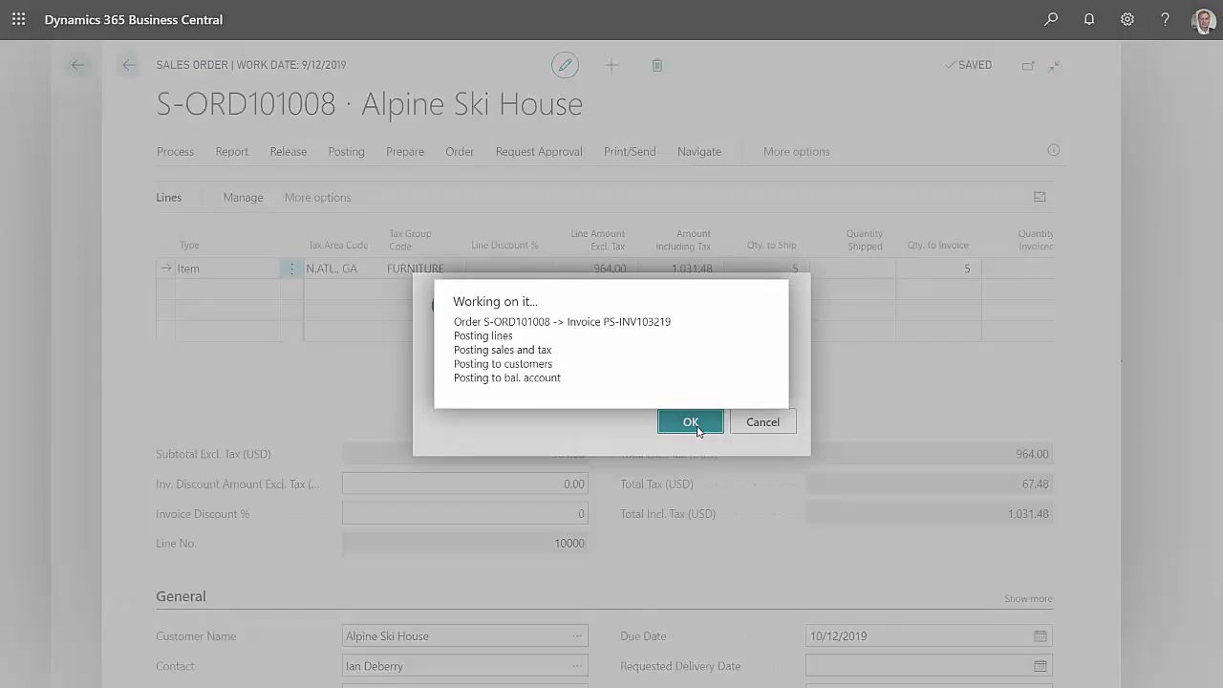
pyautogui.click(690, 423)
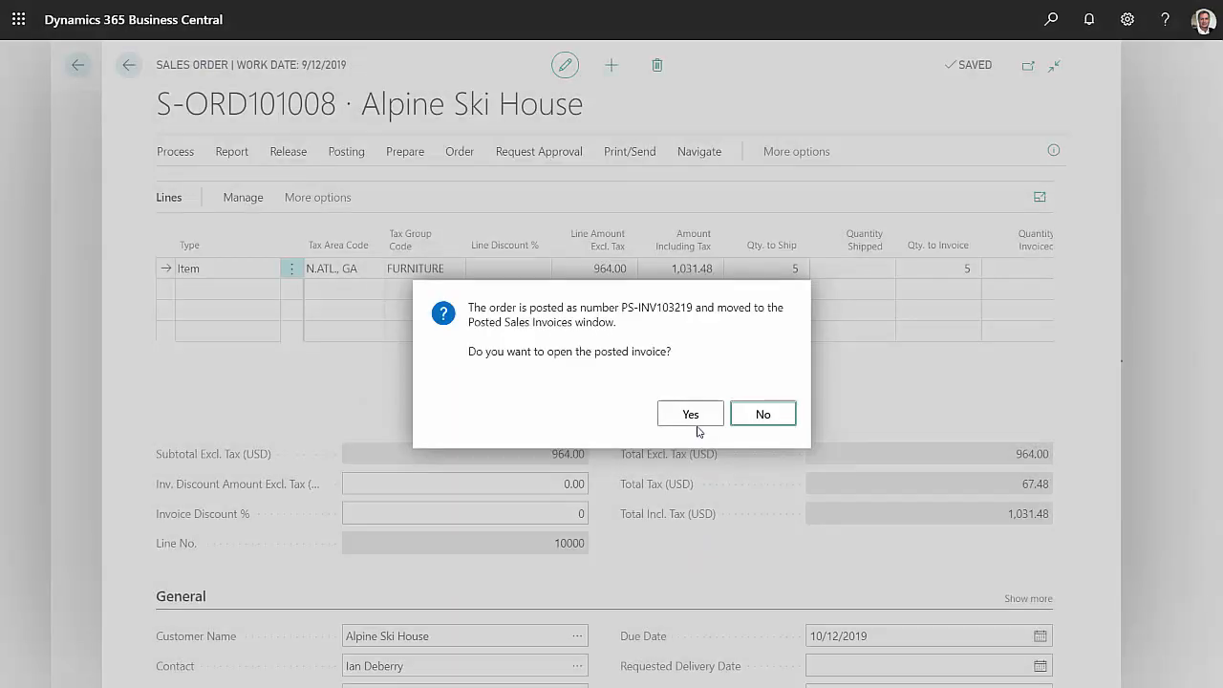
pyautogui.click(690, 413)
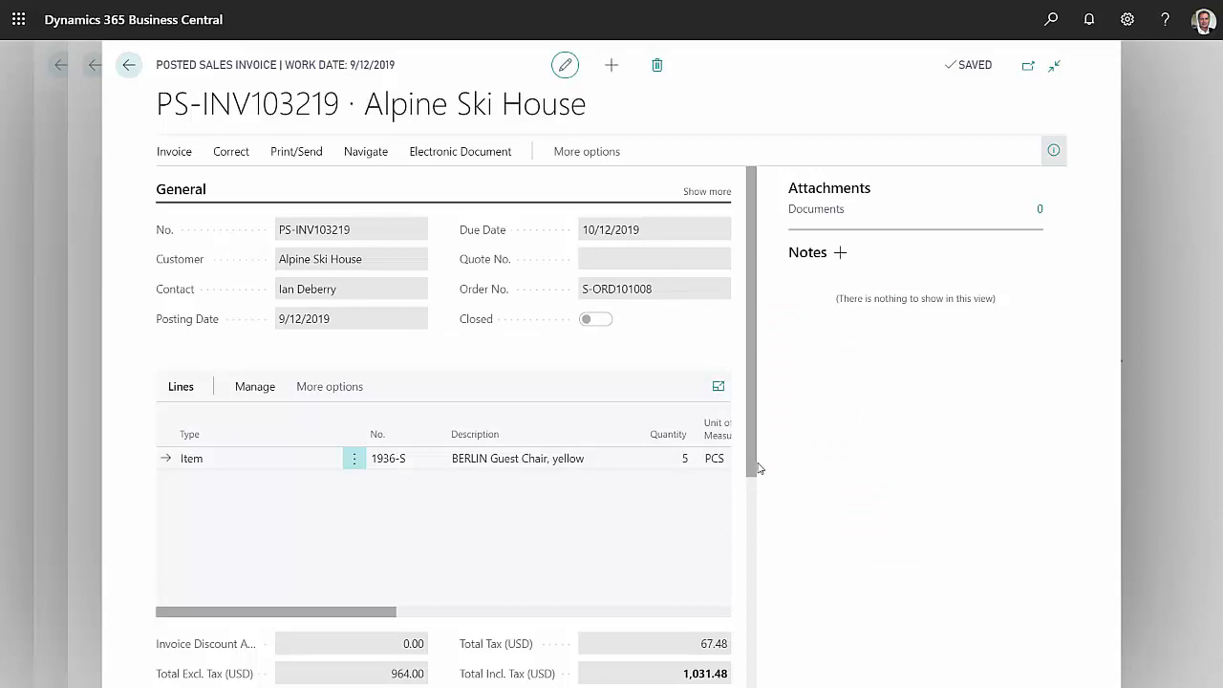
pyautogui.moveTo(684, 400)
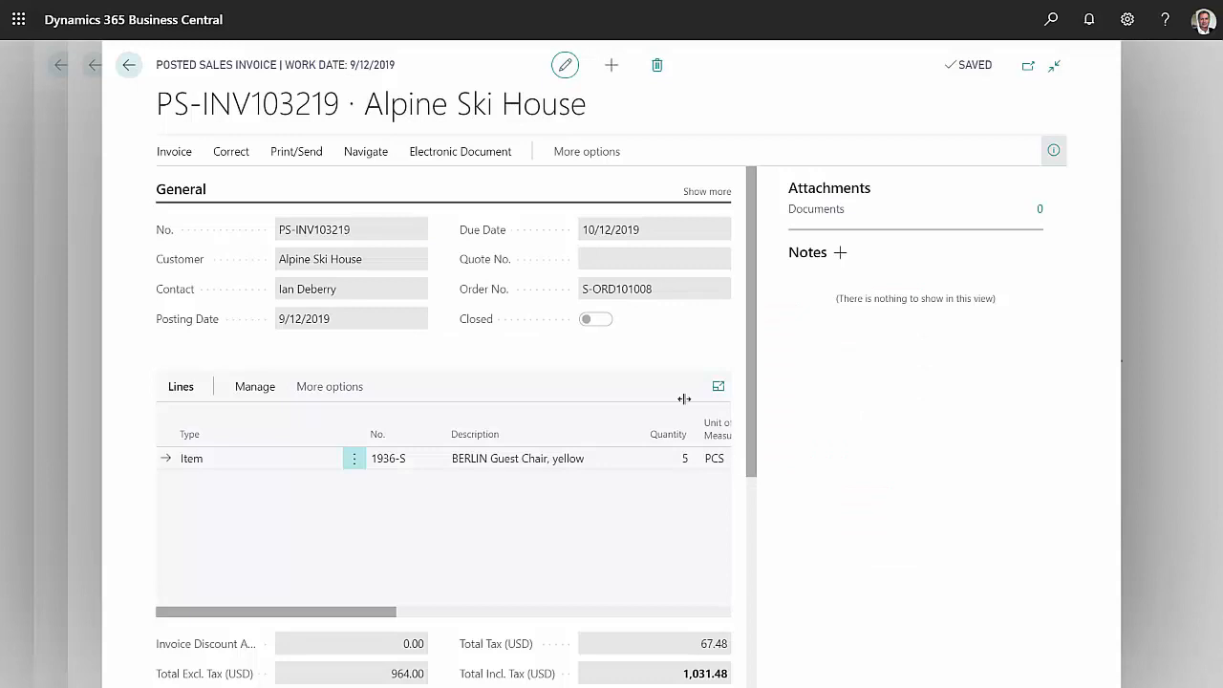
# Preview the printed Sales - Invoice report for PS-INV103219 totalling 1,031.48, then close it
pyautogui.click(296, 151)
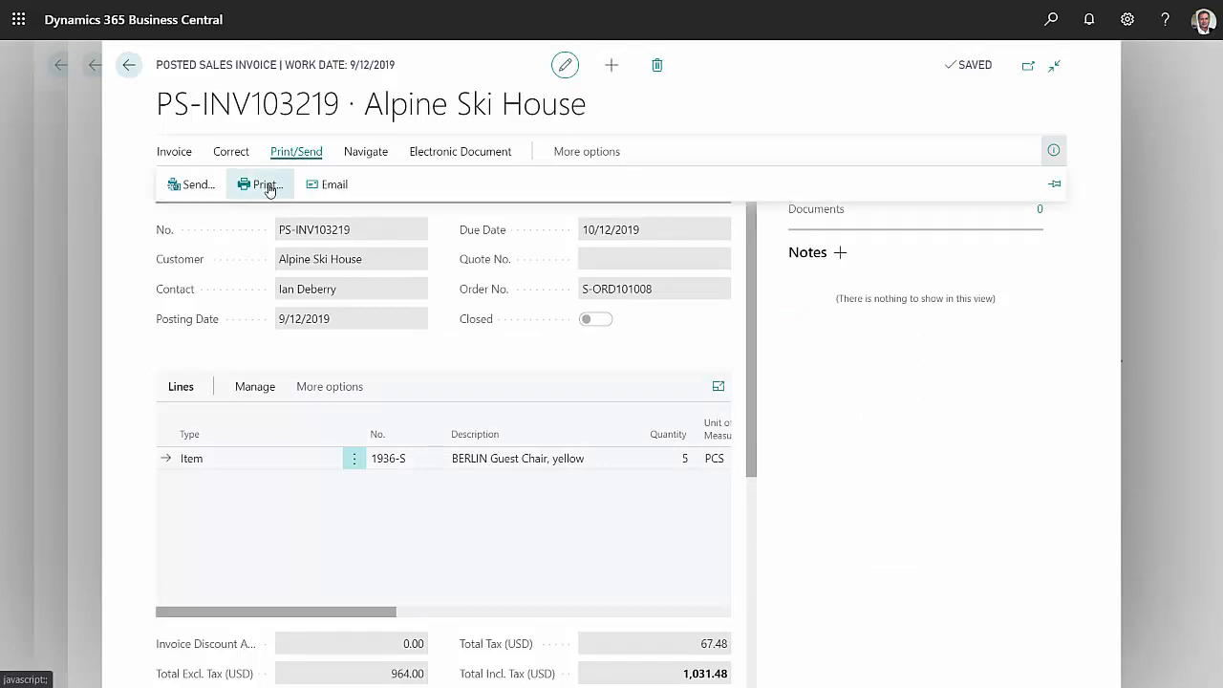
pyautogui.click(263, 183)
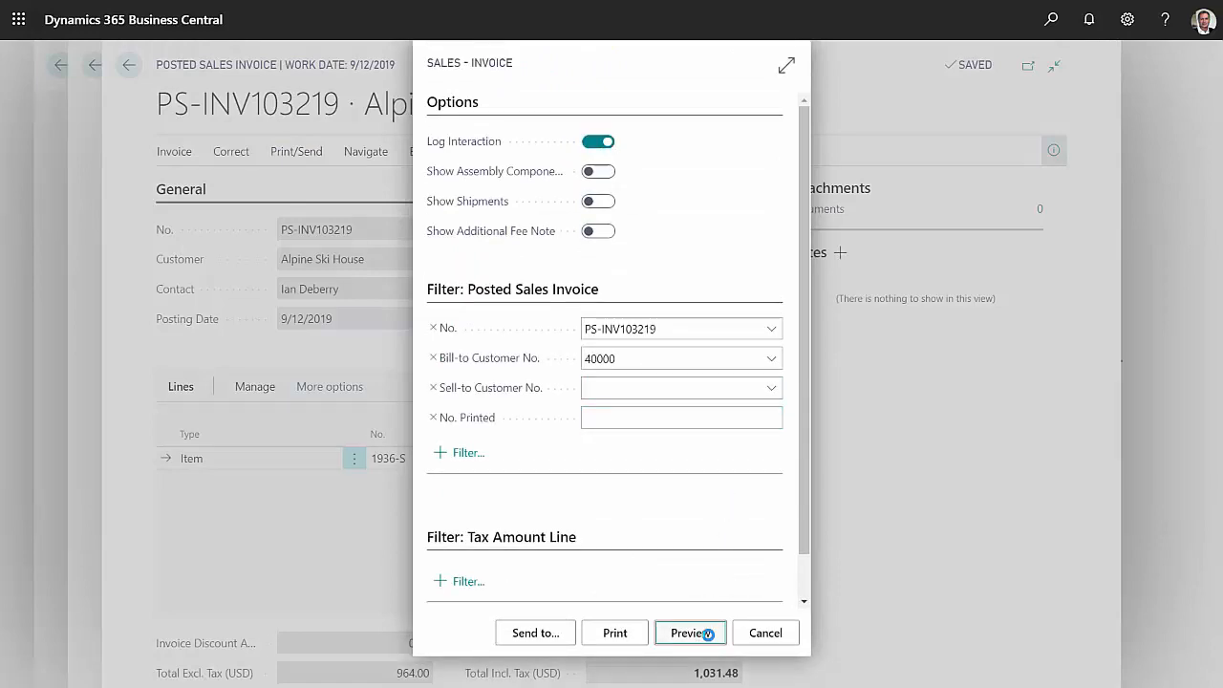
pyautogui.click(686, 632)
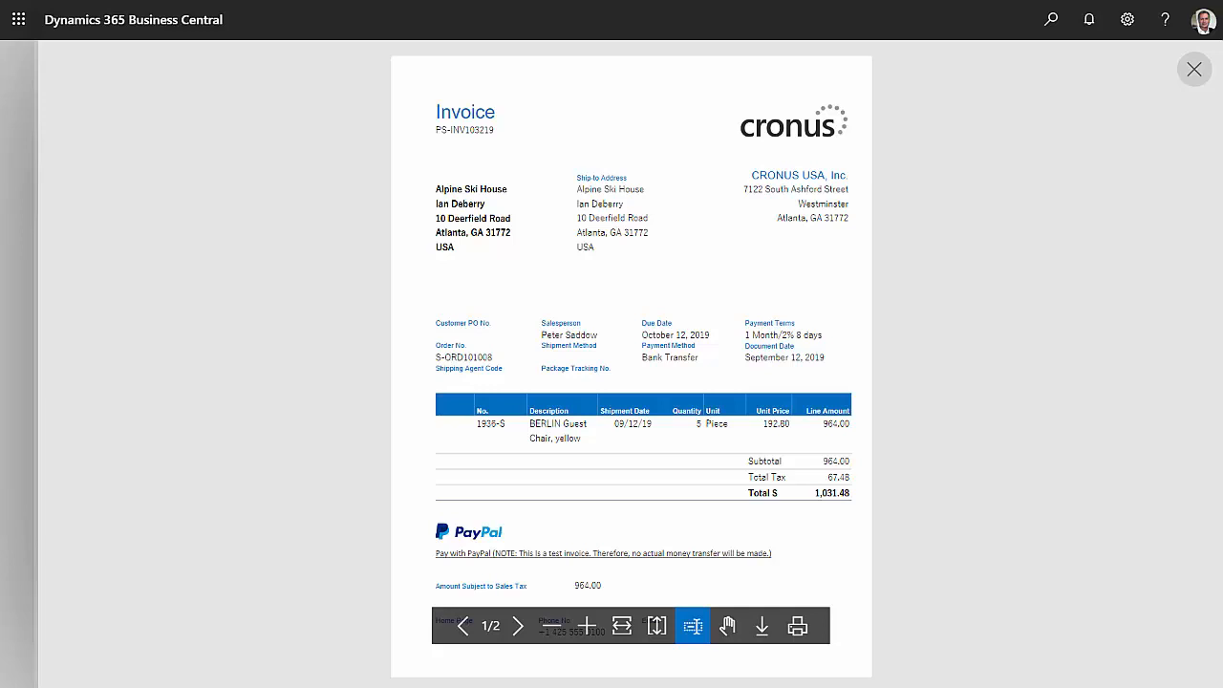
pyautogui.click(1192, 69)
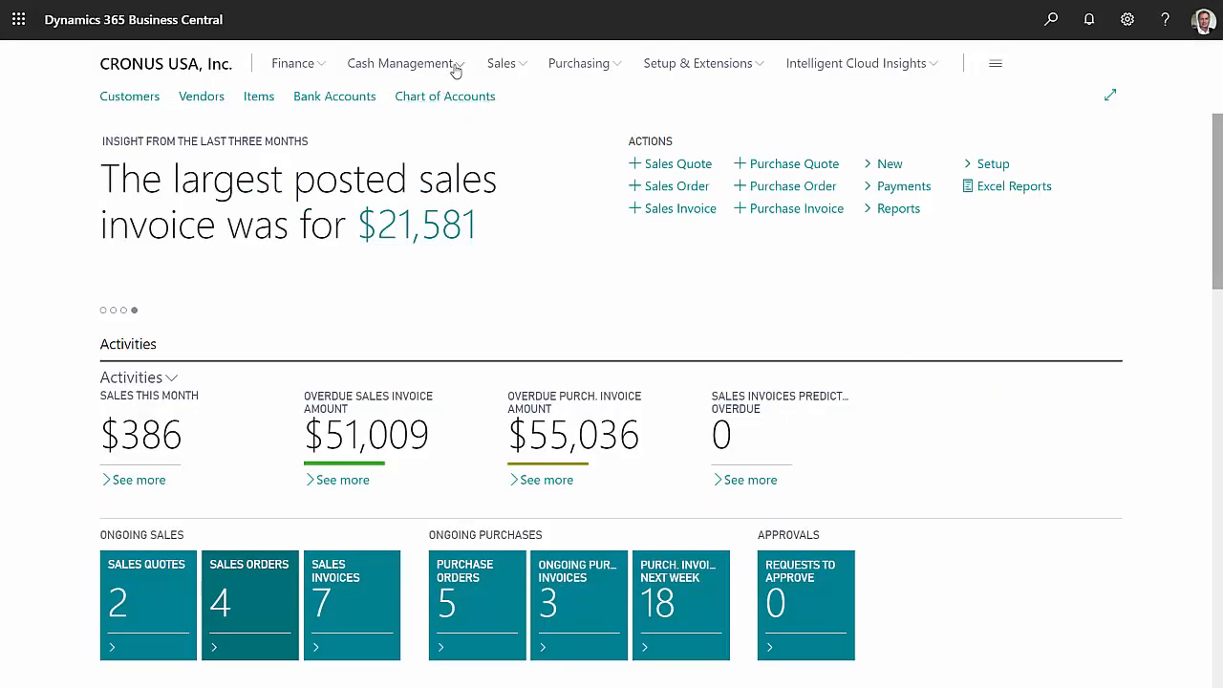
# Go to the GENERAL cash receipt journal batch under Cash Management
pyautogui.click(401, 63)
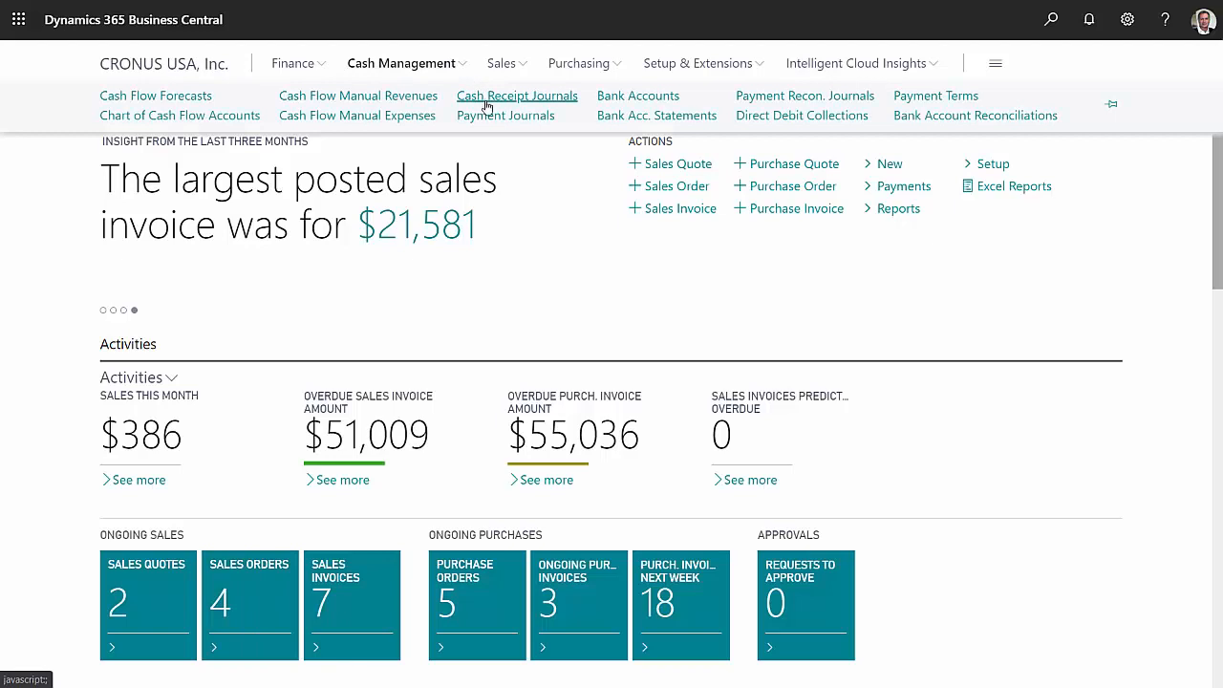
pyautogui.moveTo(489, 106)
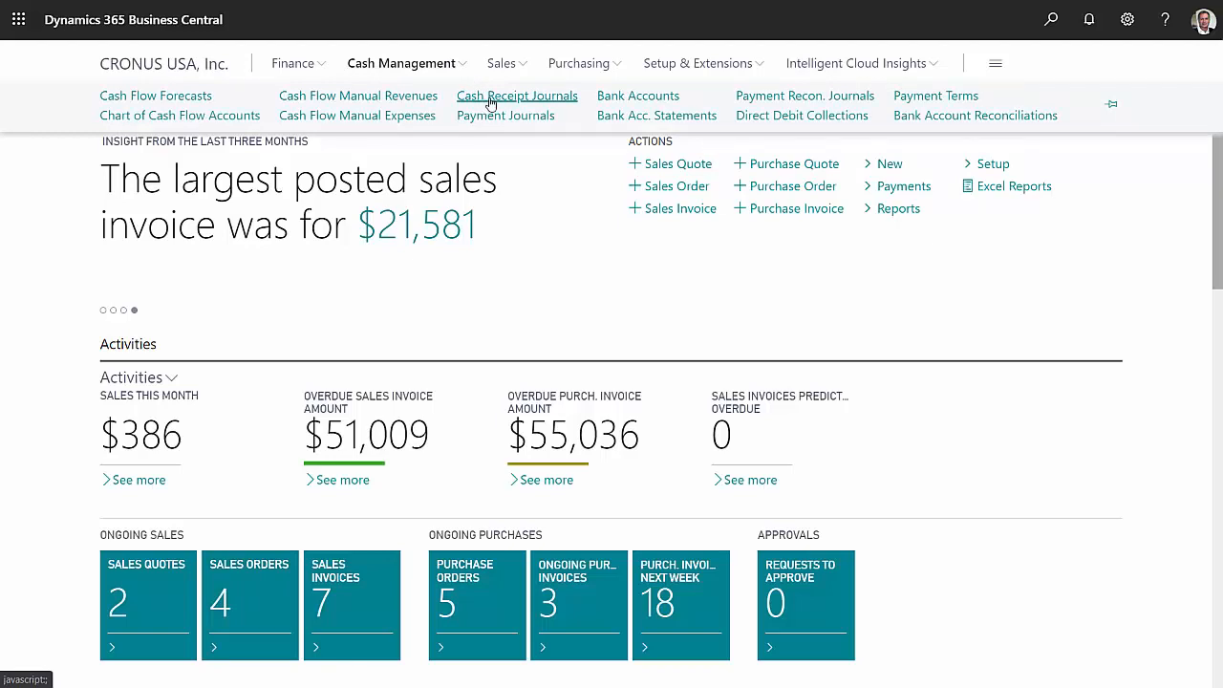
pyautogui.click(516, 96)
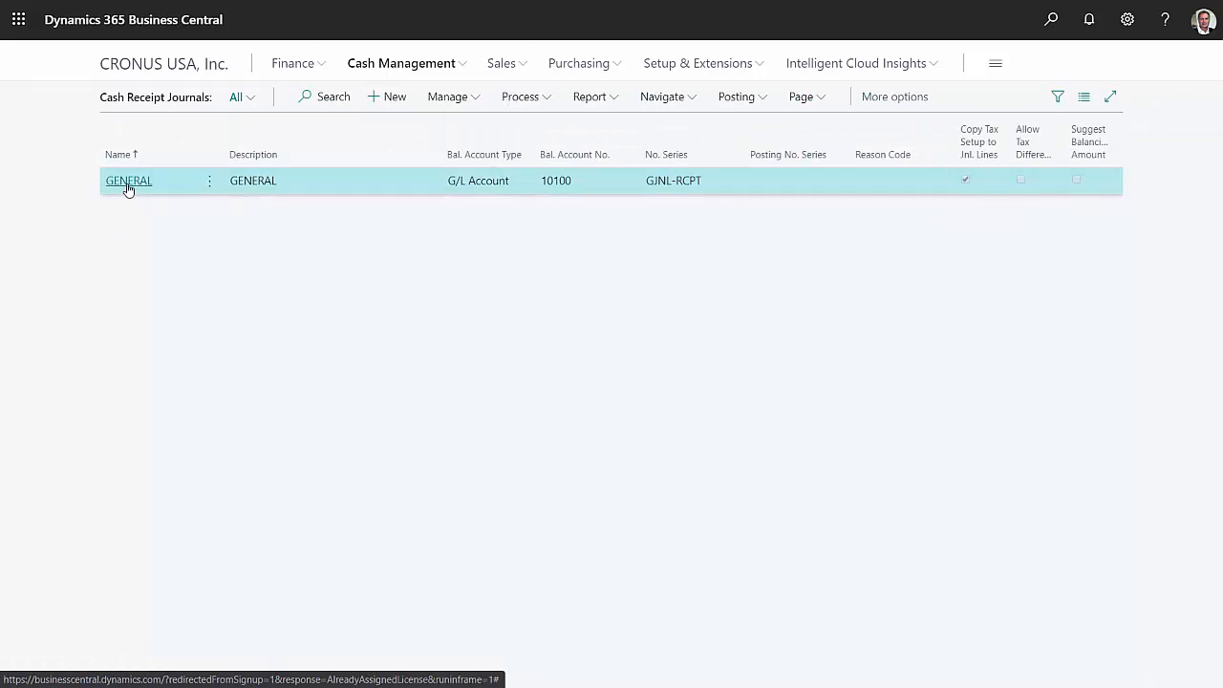
pyautogui.click(128, 180)
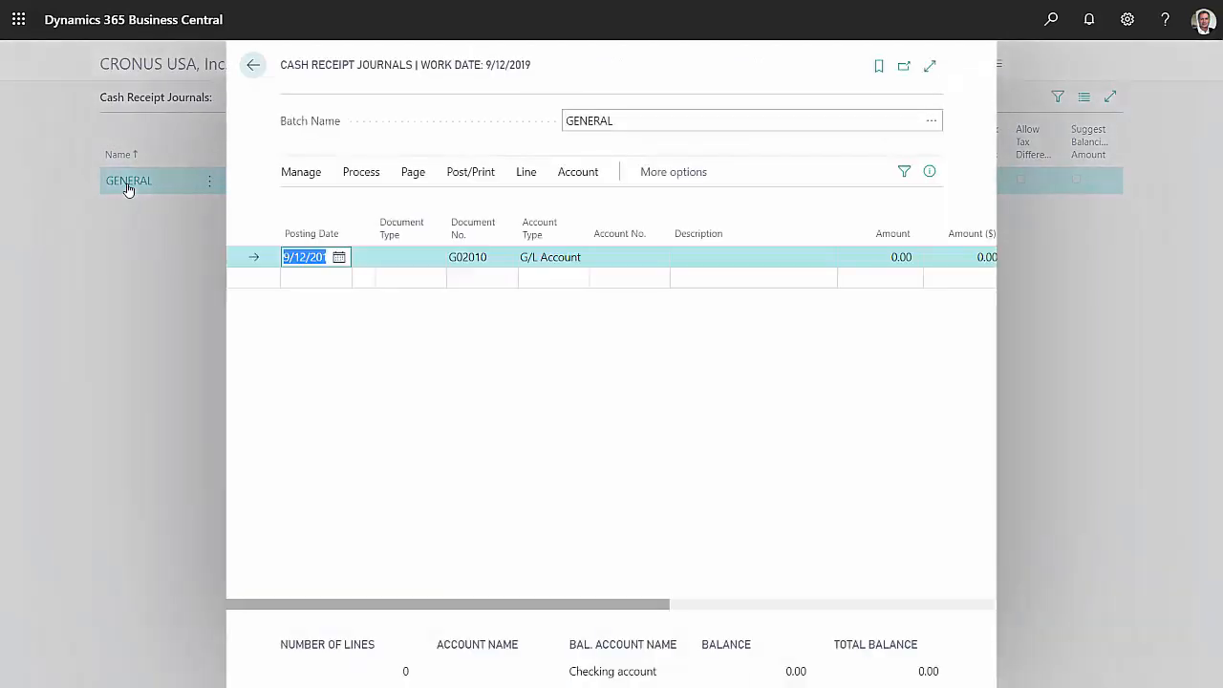
# Enter a Payment line for Customer account 40000 Alpine Ski House
pyautogui.click(401, 256)
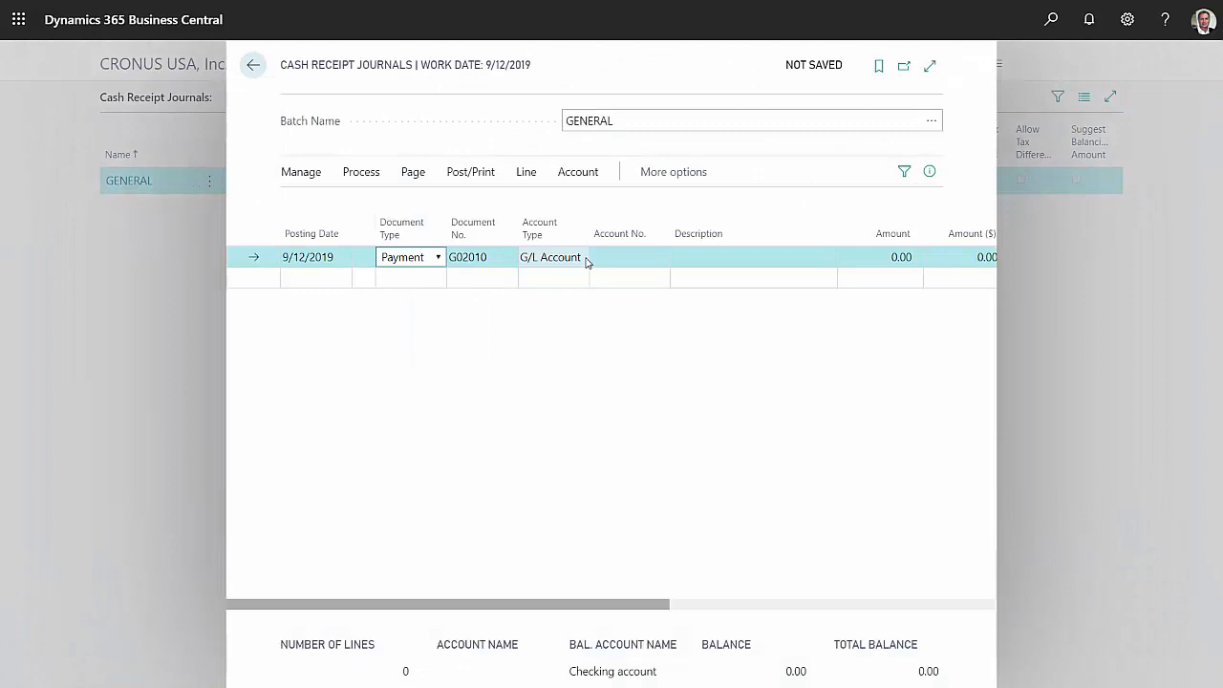
pyautogui.click(554, 256)
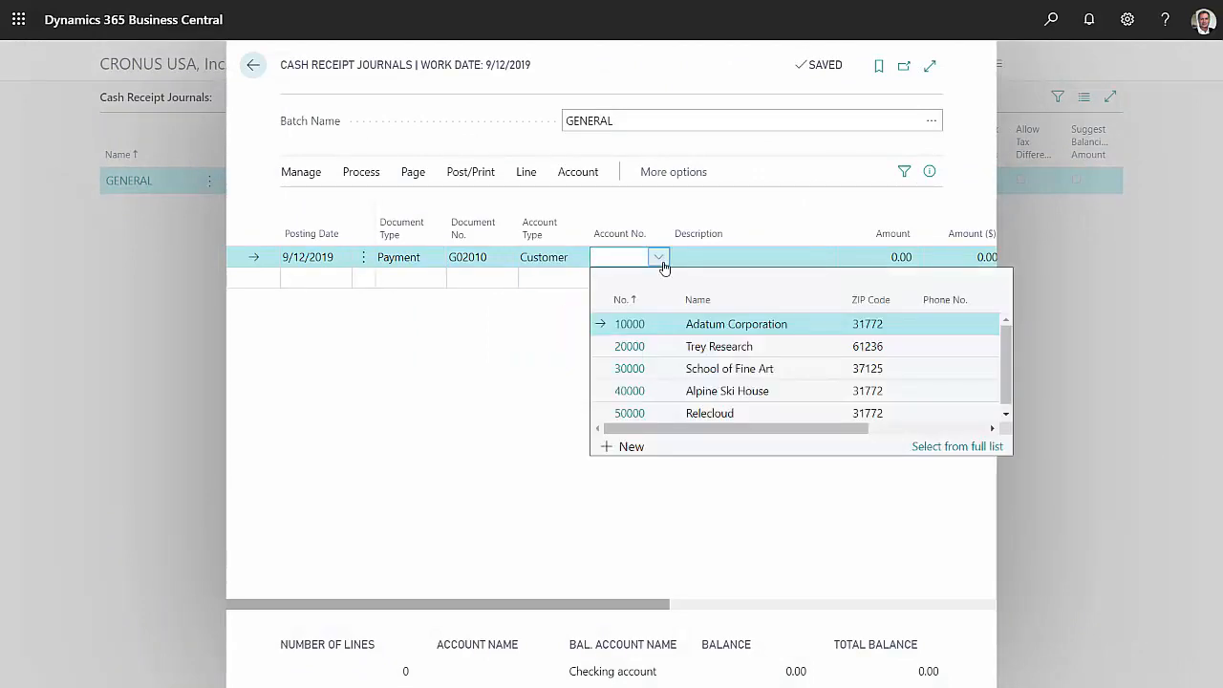
pyautogui.click(726, 390)
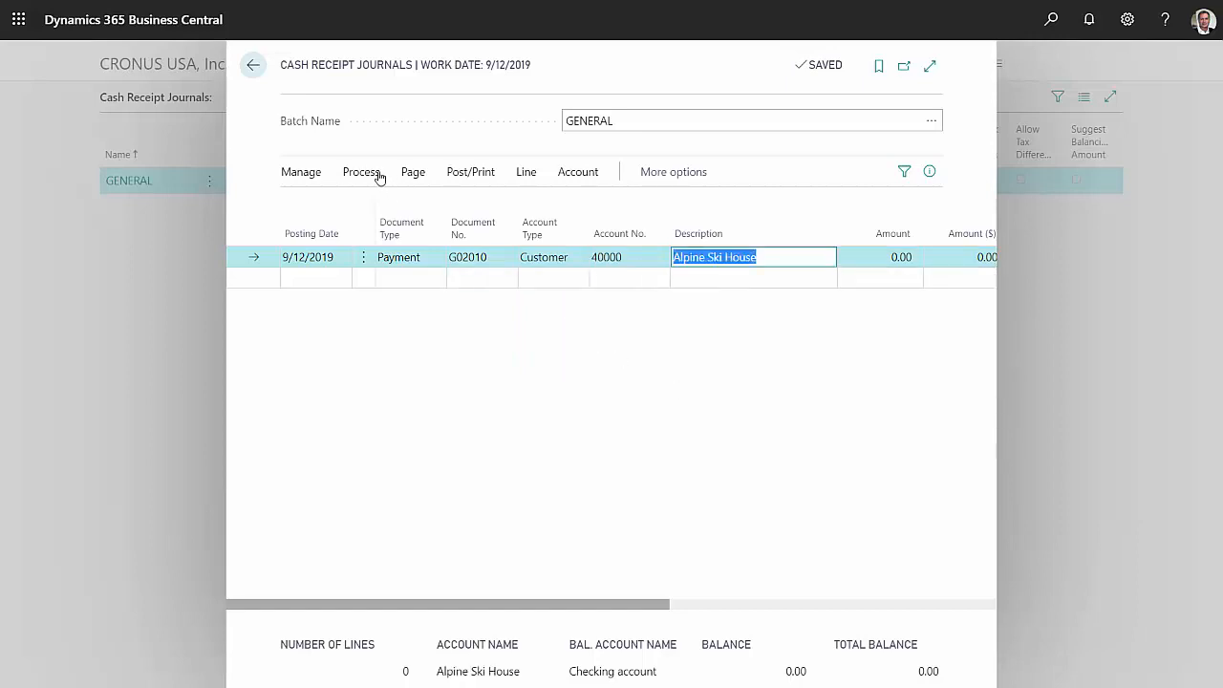
# Apply the payment to invoice PS-INV103219 via Set Applies-to ID, giving amount -1,010.85
pyautogui.click(361, 172)
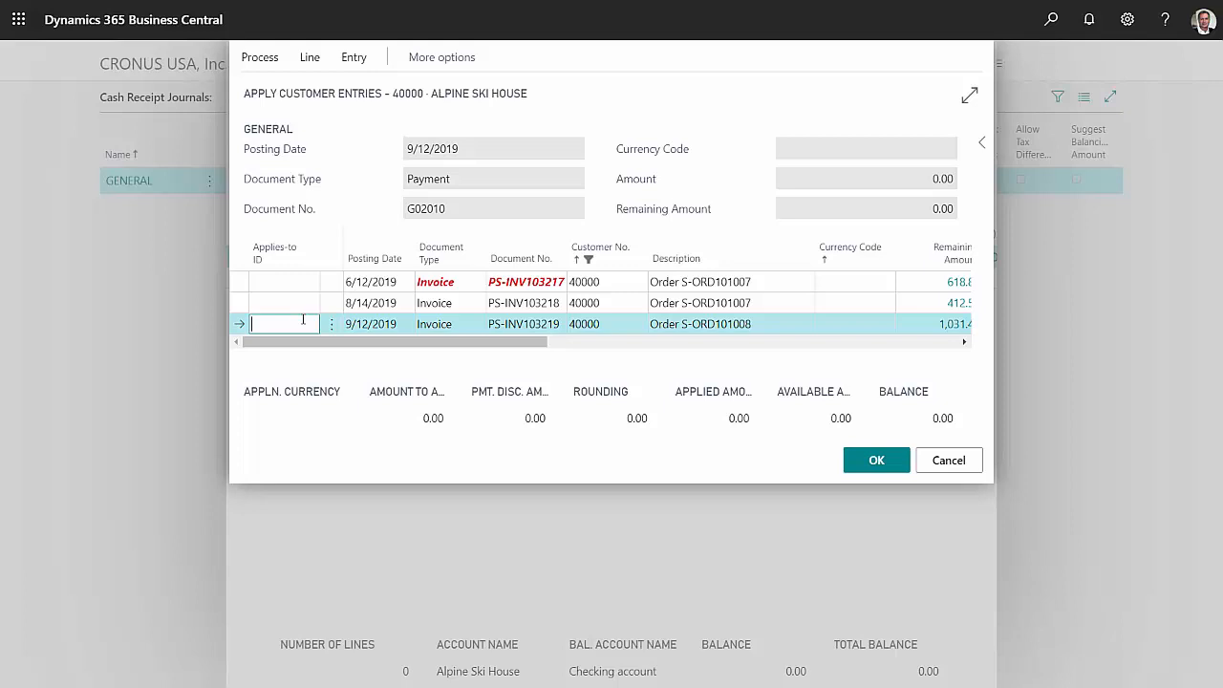
pyautogui.click(260, 58)
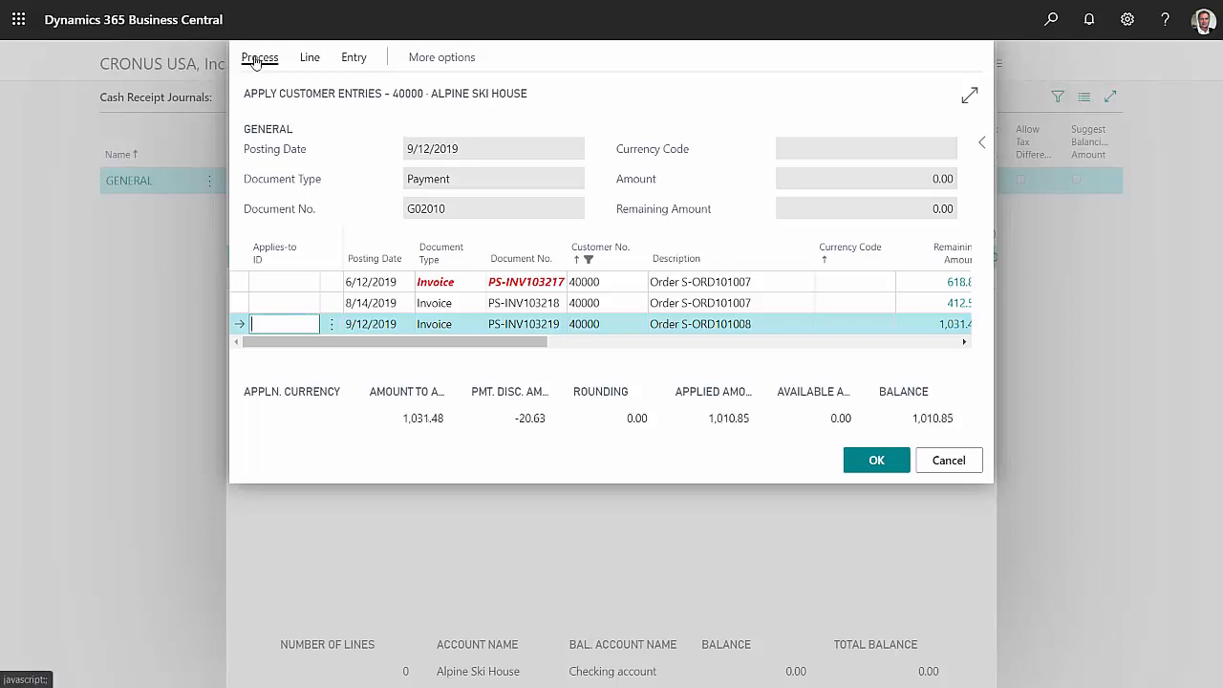
pyautogui.click(260, 58)
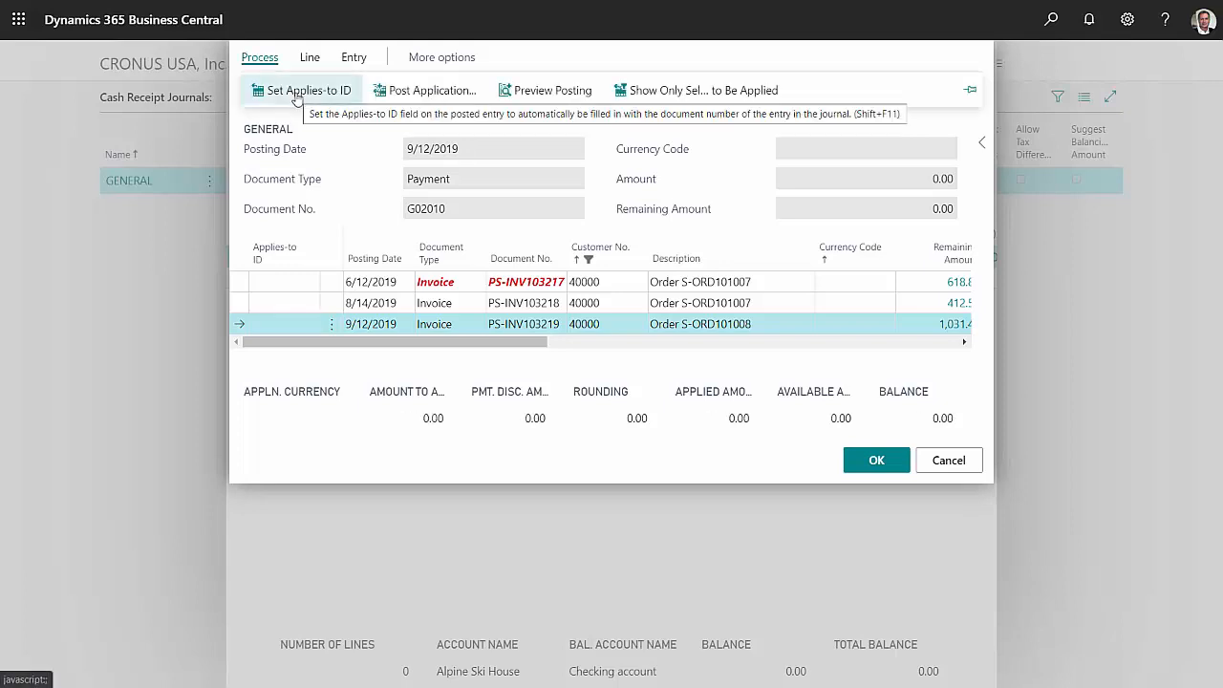
pyautogui.click(302, 90)
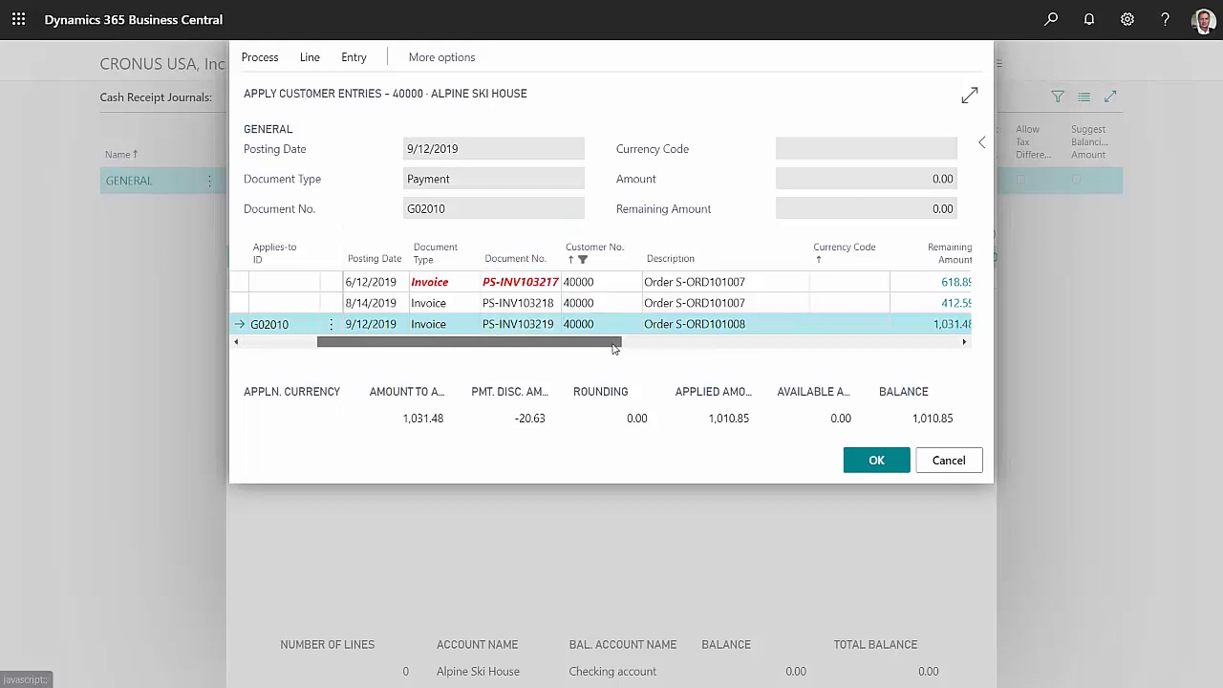
pyautogui.hscroll(3)
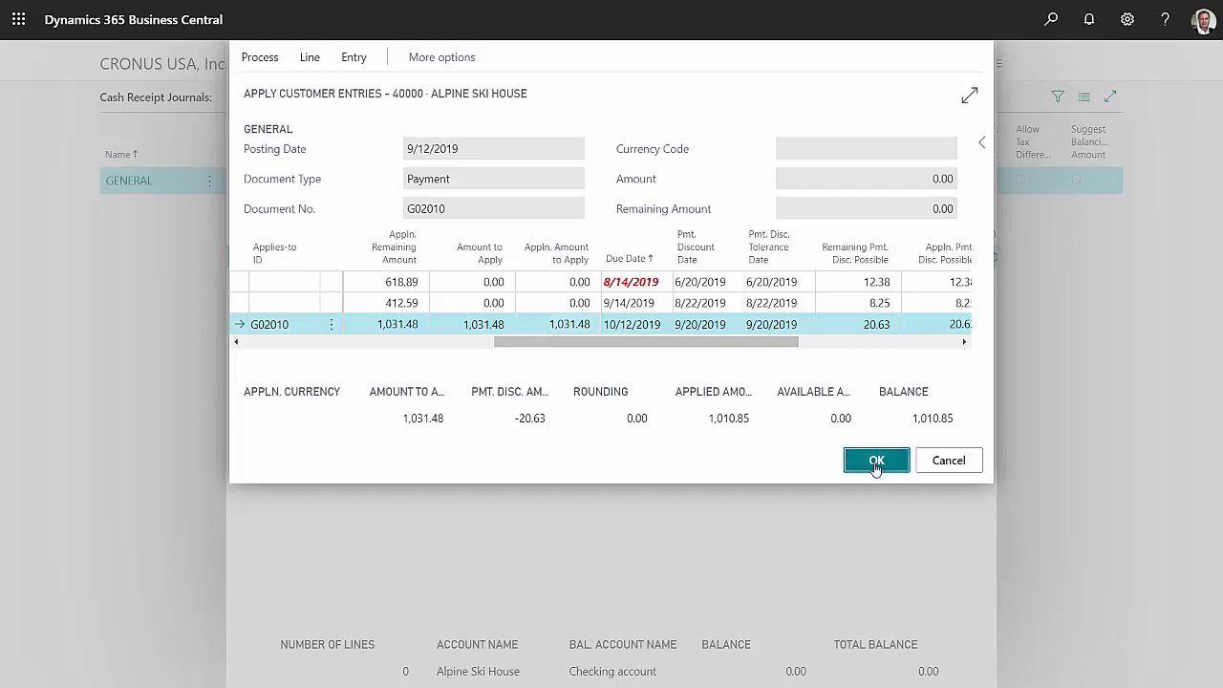
pyautogui.click(875, 458)
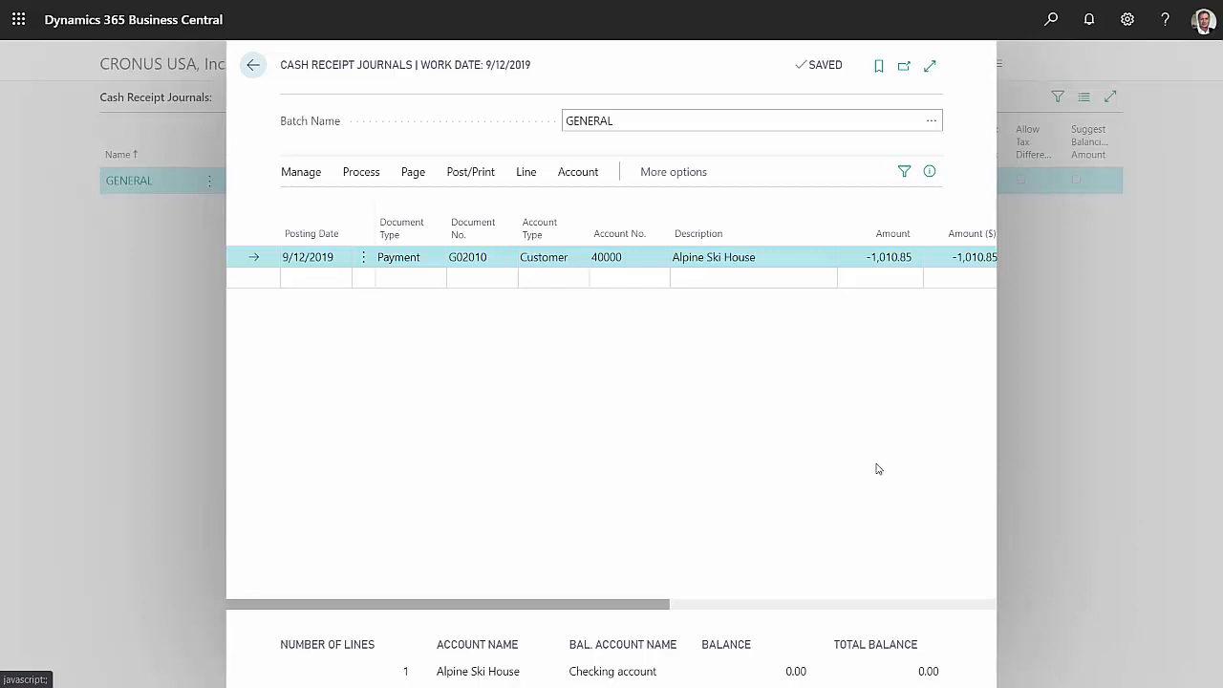
pyautogui.moveTo(562, 361)
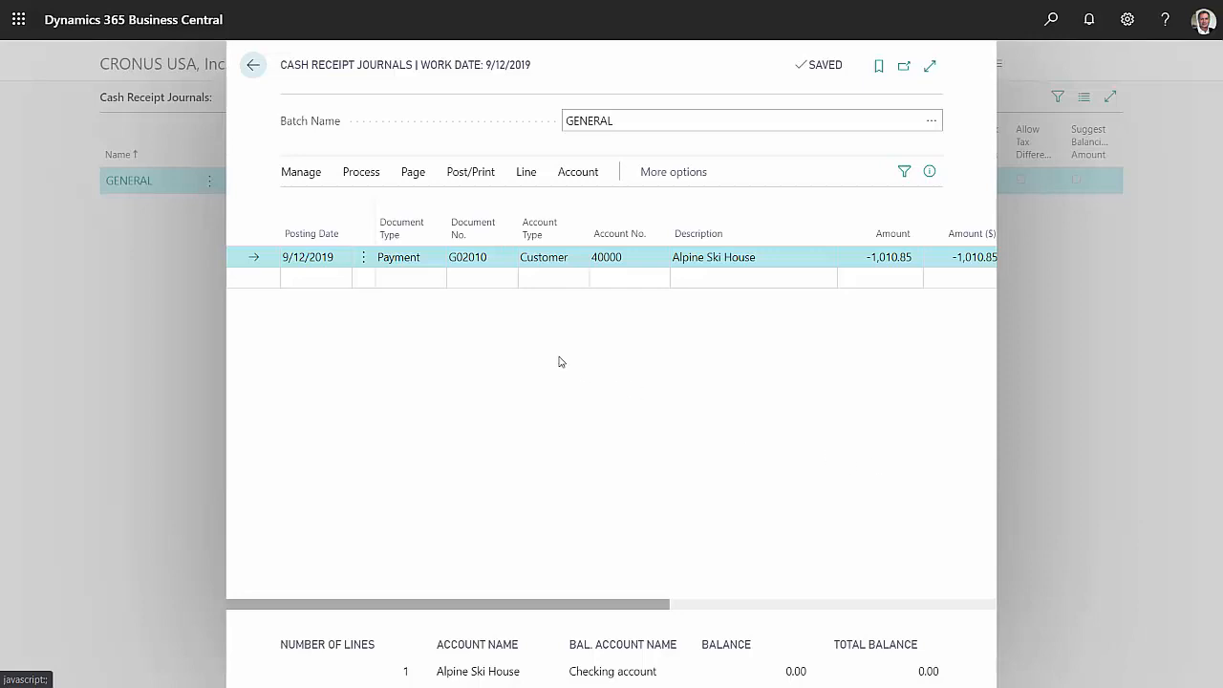
pyautogui.moveTo(560, 309)
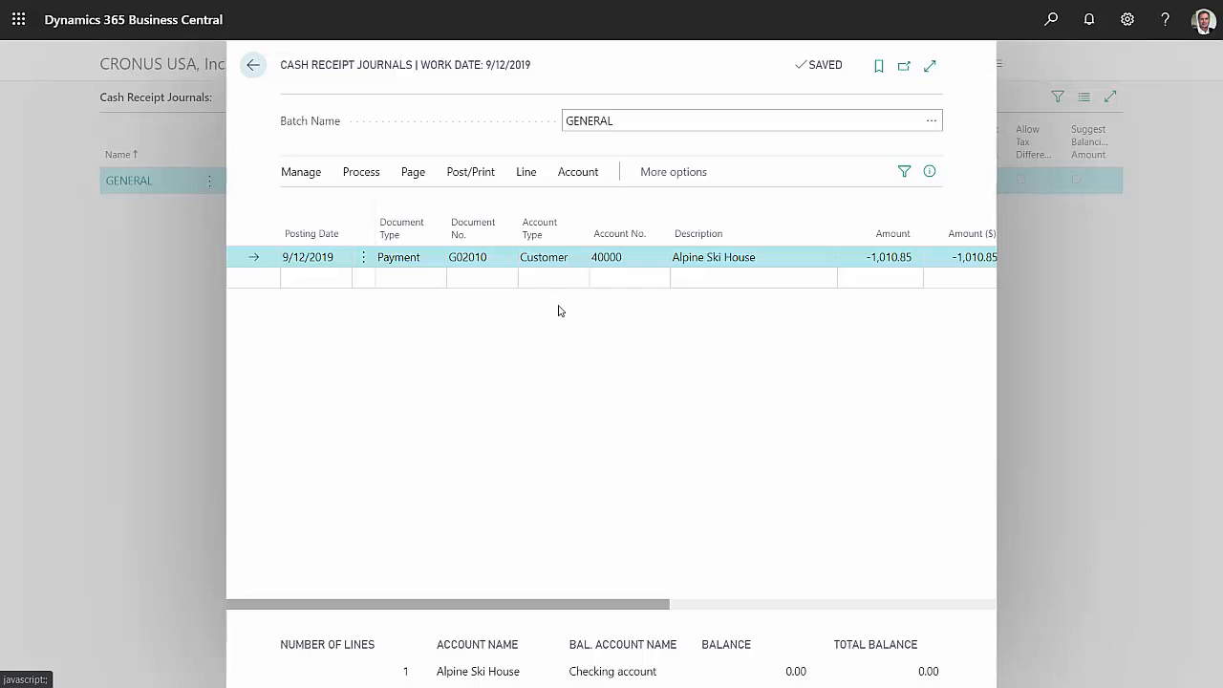
pyautogui.moveTo(535, 304)
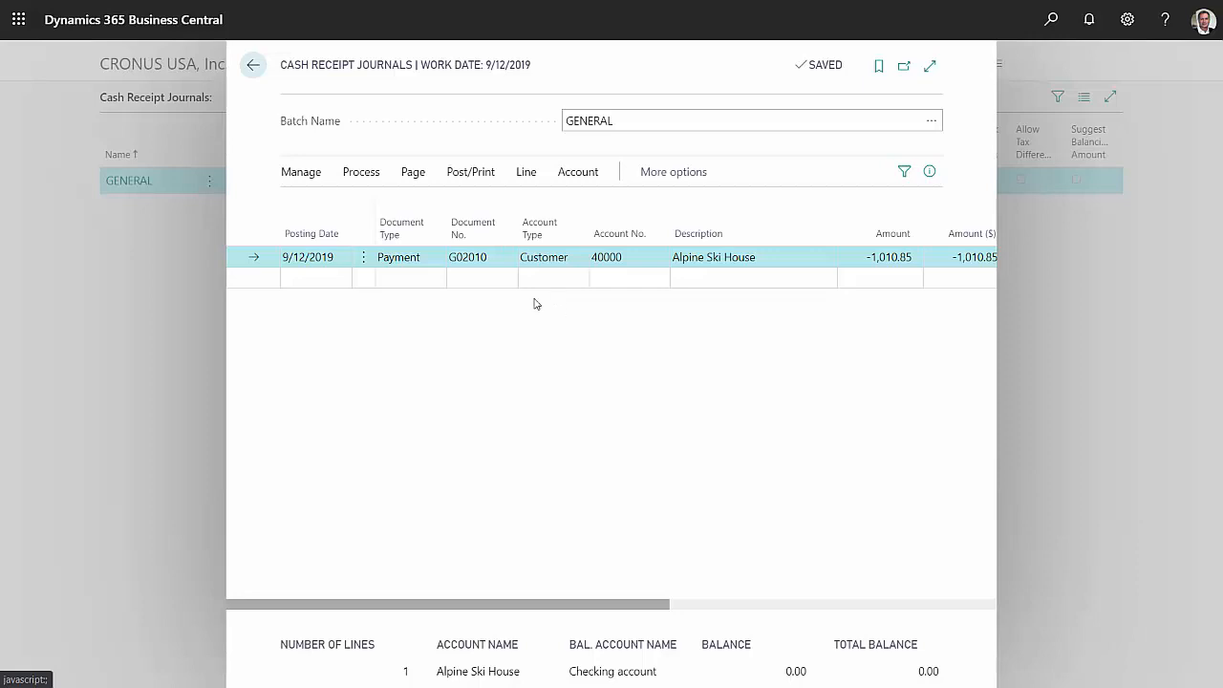
pyautogui.moveTo(470, 172)
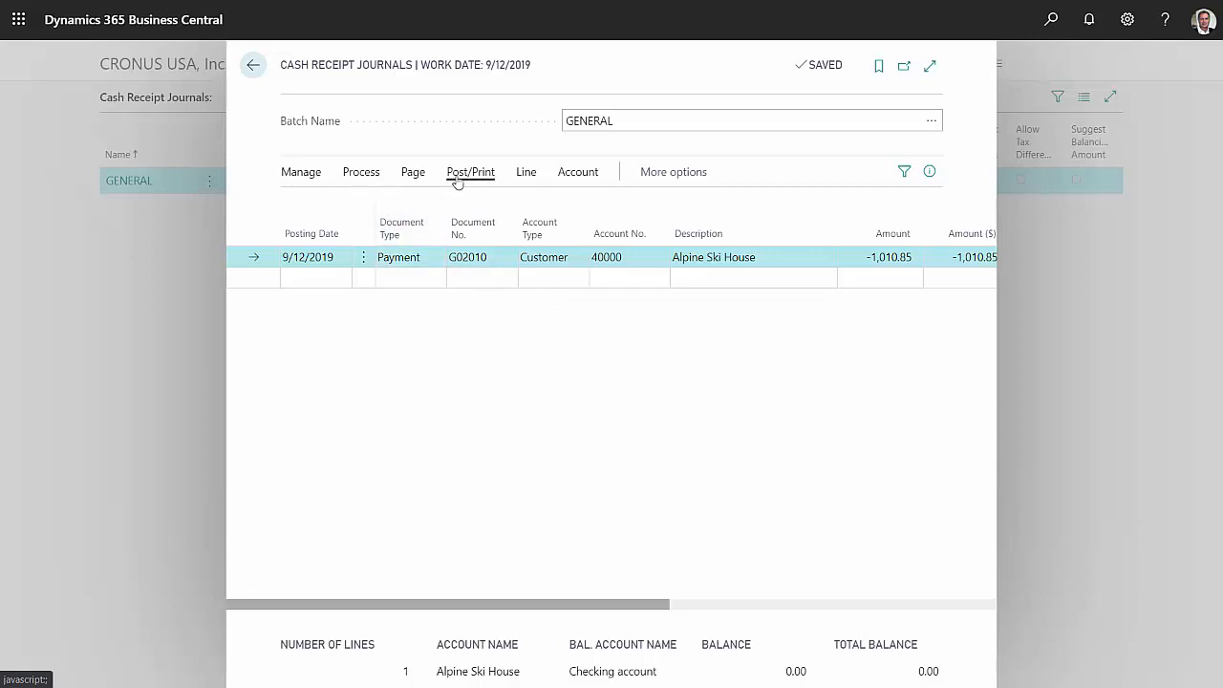
# Post the payment journal line and return to the cash receipt journals list
pyautogui.click(470, 172)
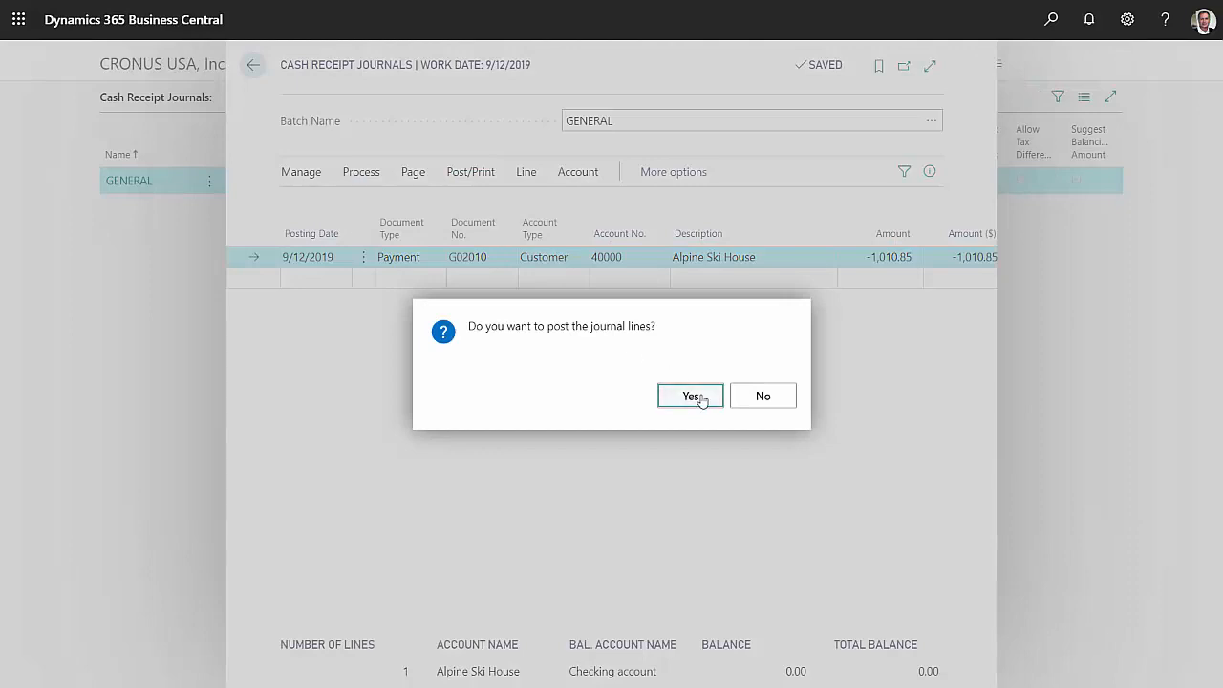
pyautogui.click(690, 395)
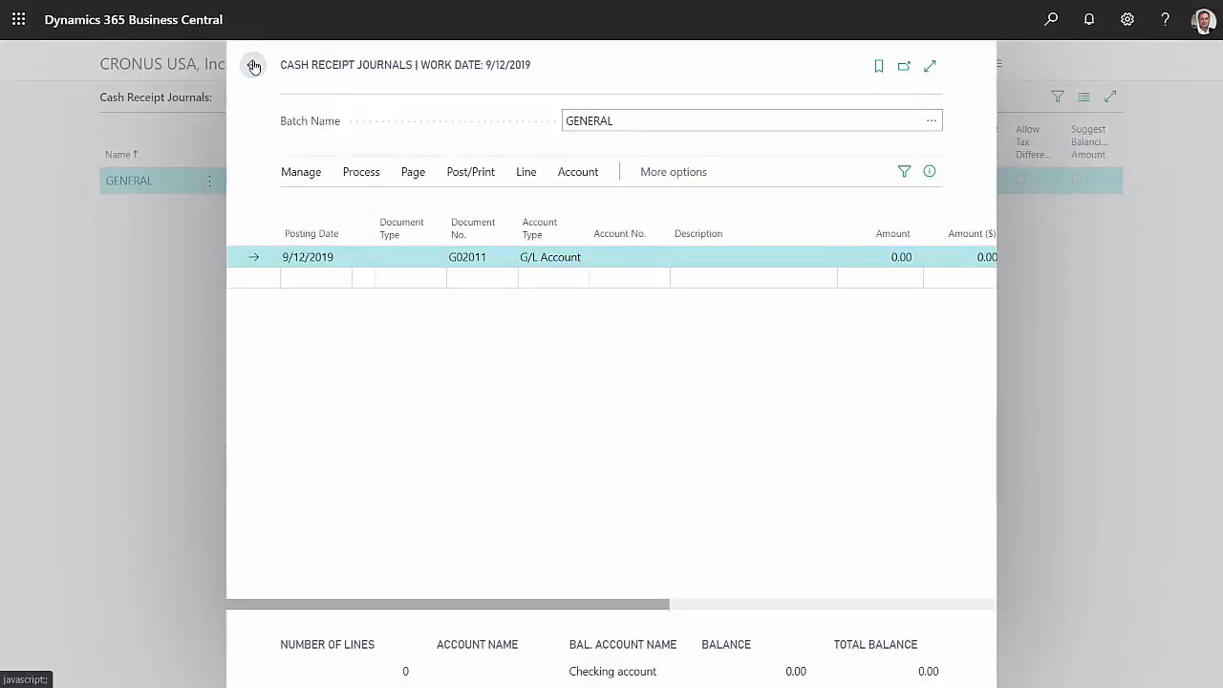
pyautogui.click(254, 64)
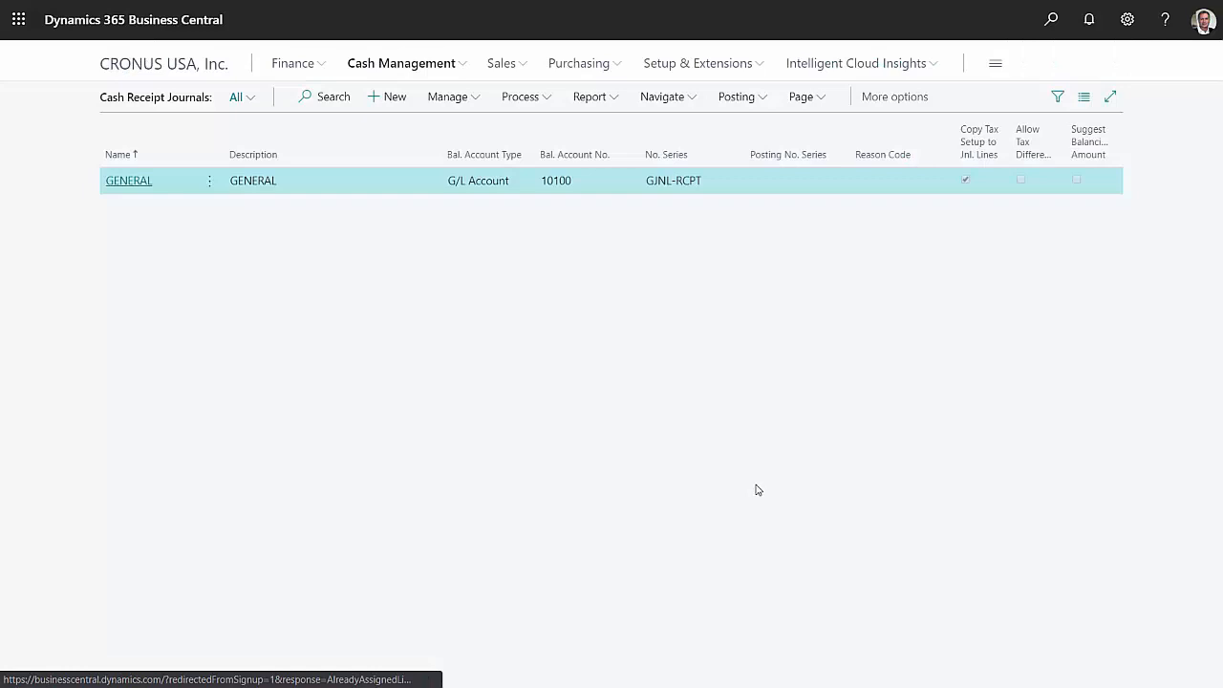